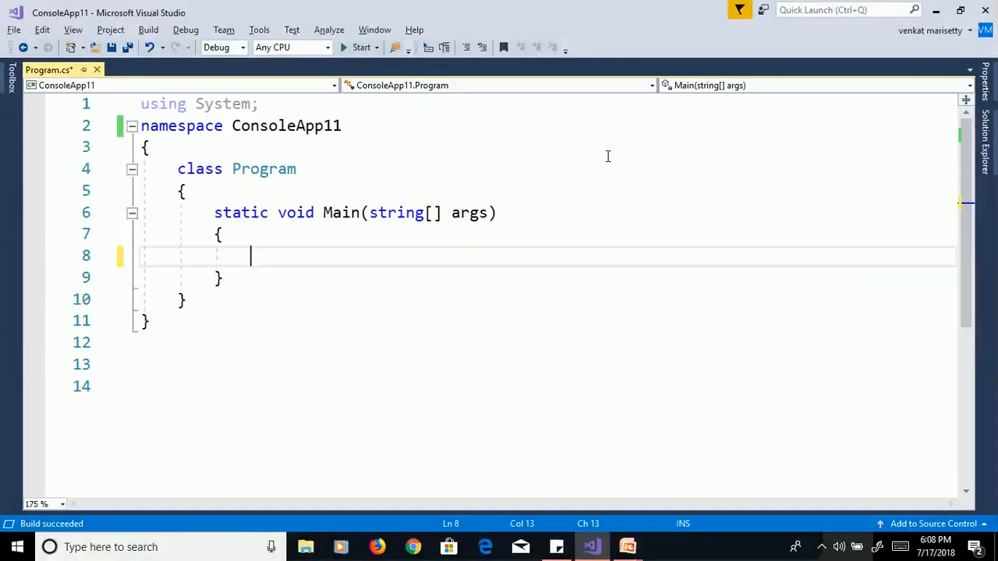
Add Console.Write("Please provide no of Rows"); at the start of Main.
{"action": "type", "text": "co"}
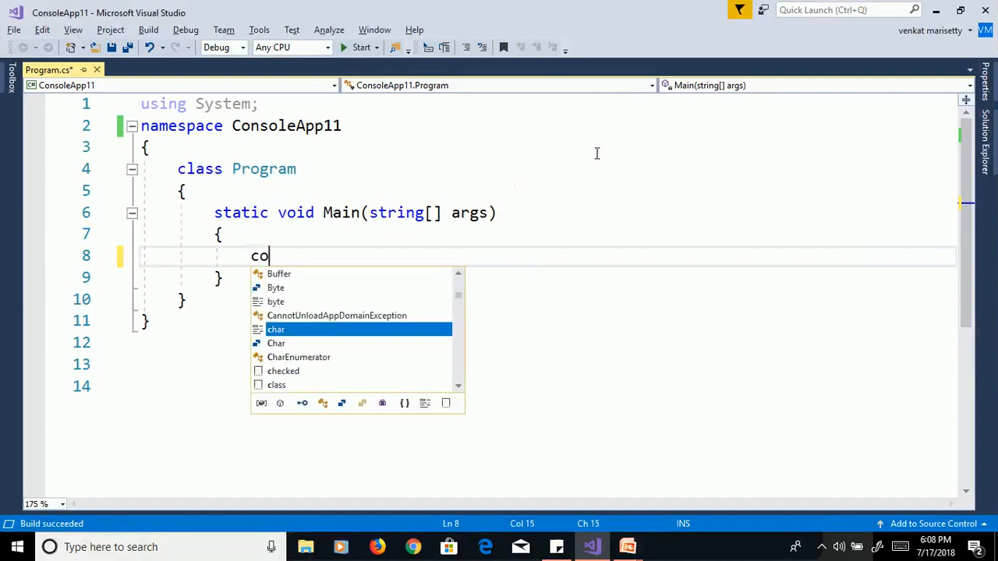
{"action": "type", "text": "nsole.Write("}
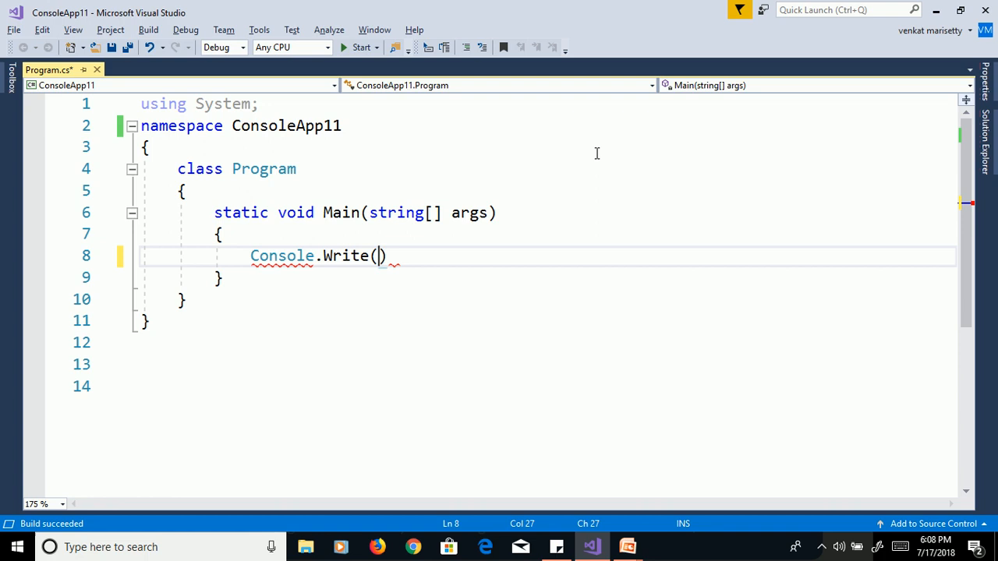
{"action": "type", "text": "\"P"}
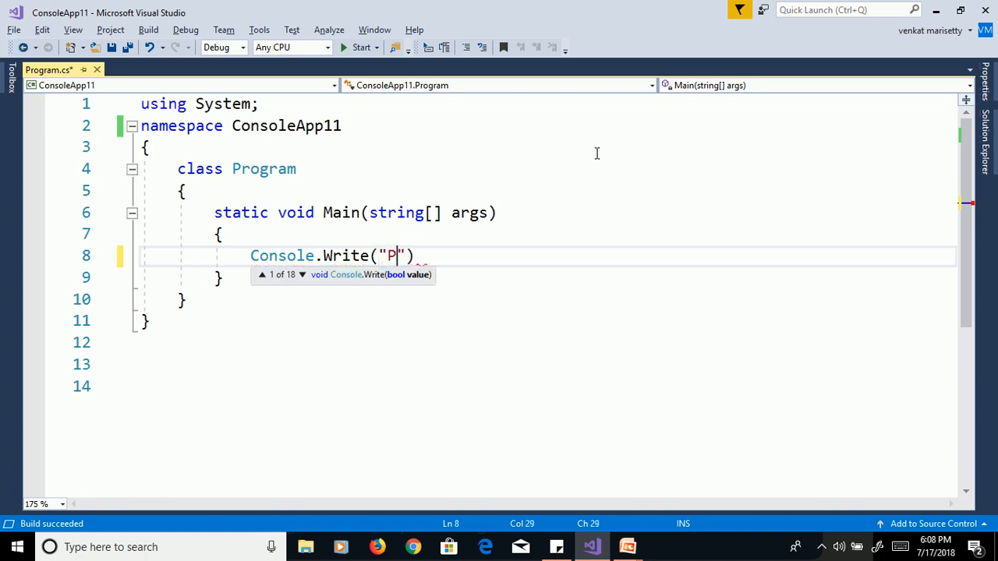
{"action": "type", "text": "lease"}
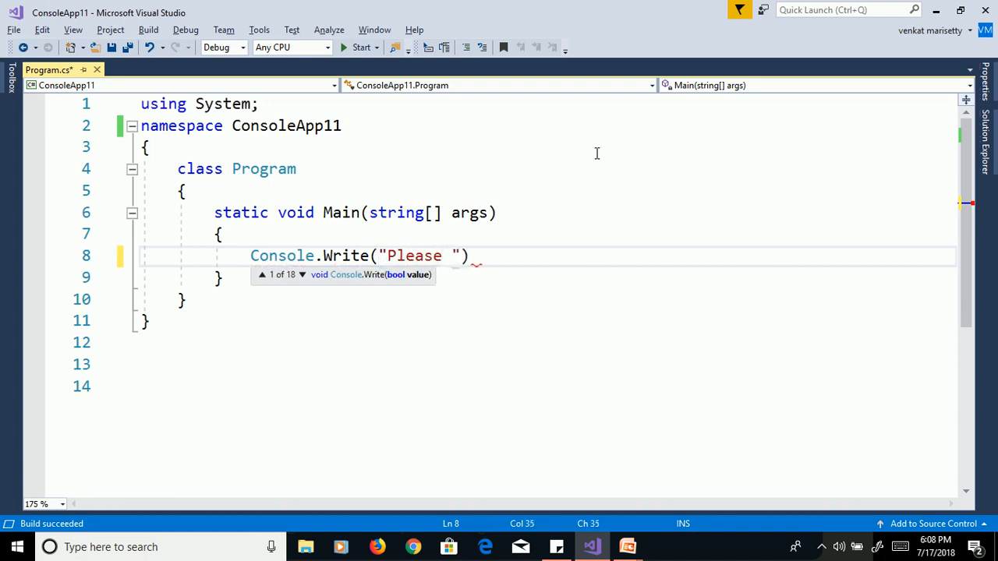
{"action": "type", "text": "provide"}
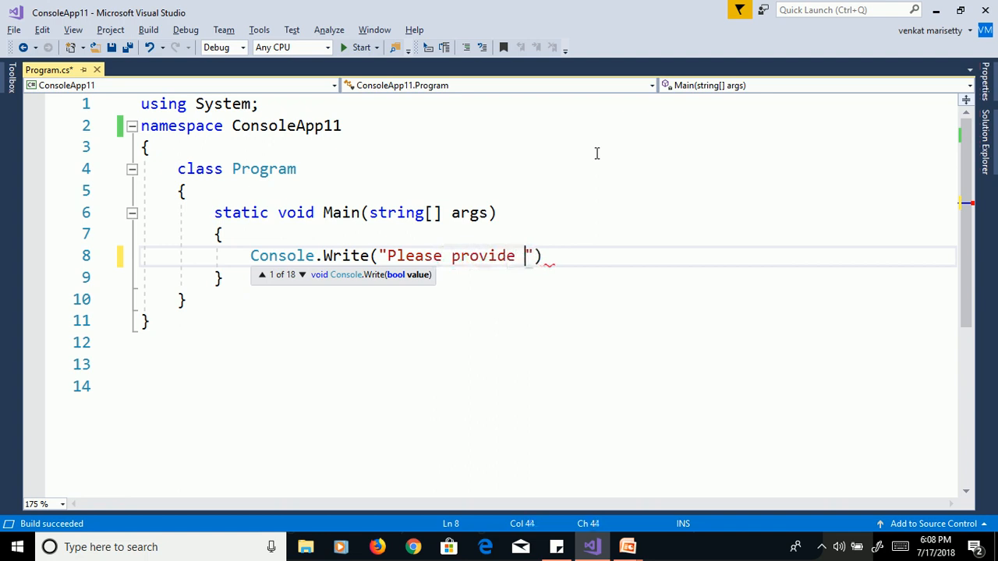
{"action": "type", "text": "no of Rows"}
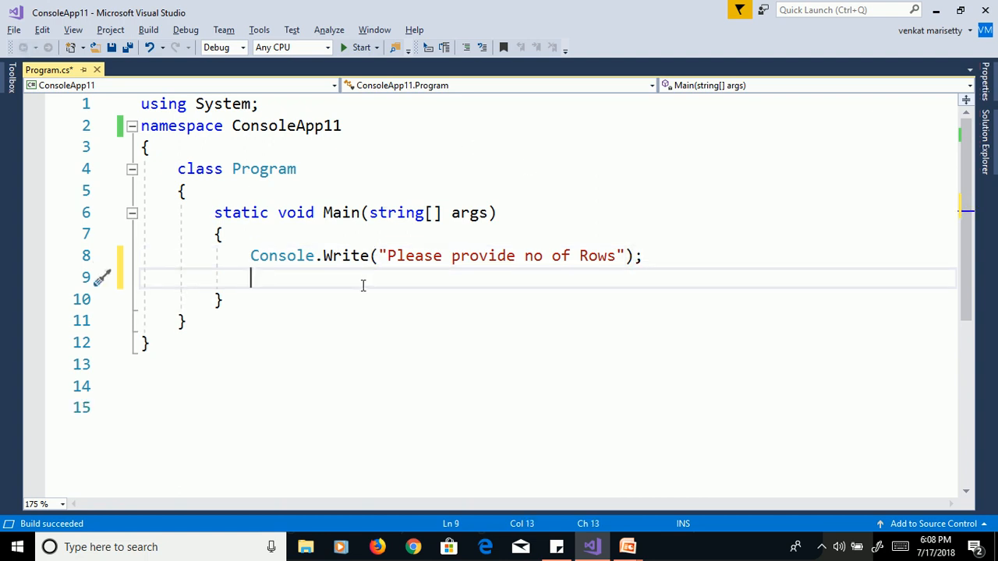
Read the input into int noOfRows using int.Parse(Console.ReadLine()).
{"action": "type", "text": "con"}
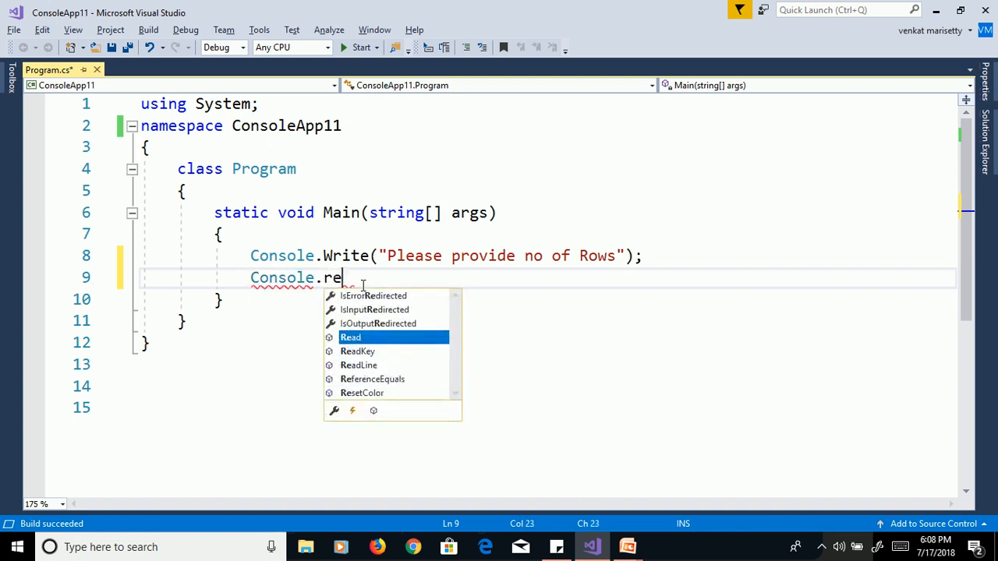
{"action": "type", "text": "adl"}
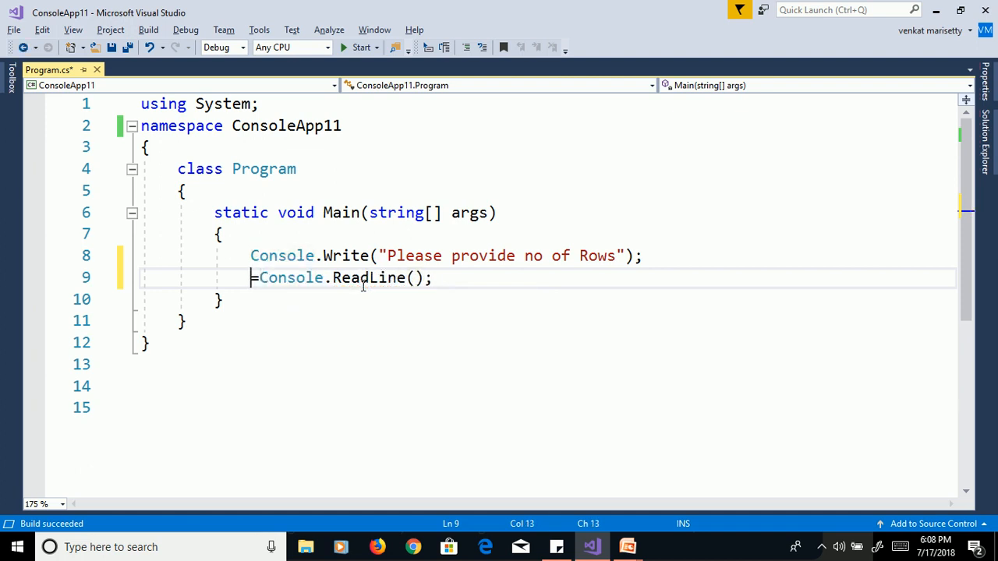
{"action": "type", "text": "int no"}
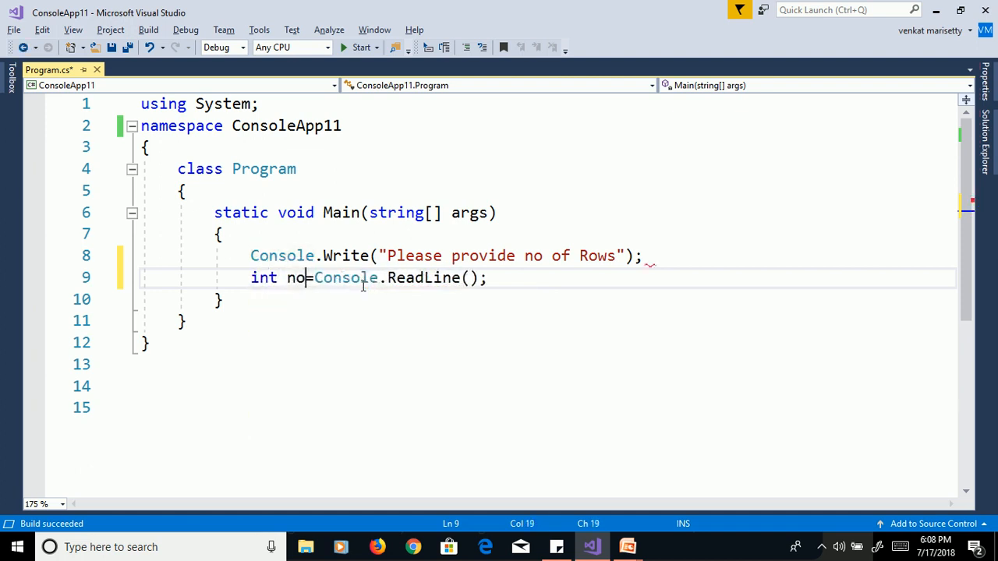
{"action": "type", "text": "OfR"}
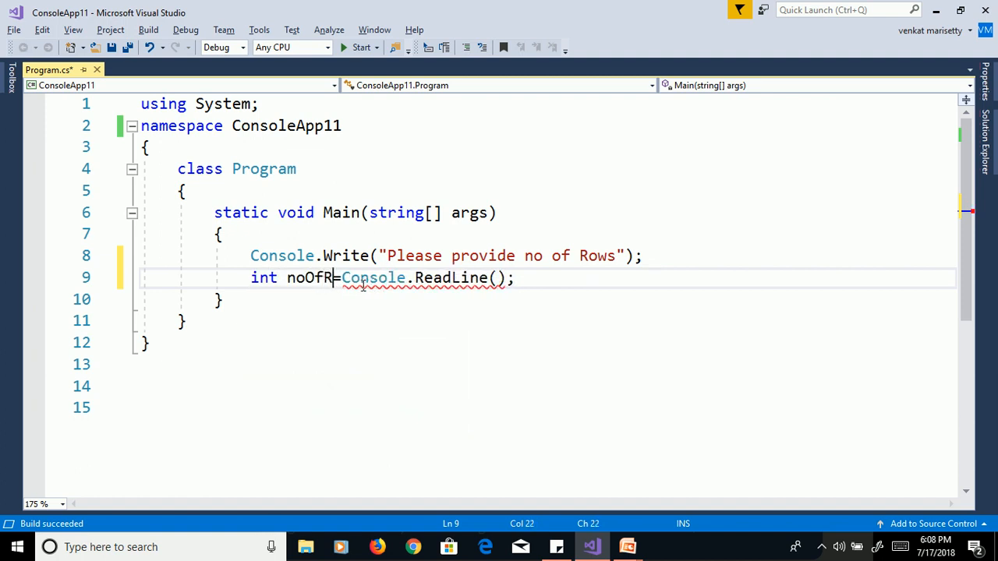
{"action": "type", "text": "ows"}
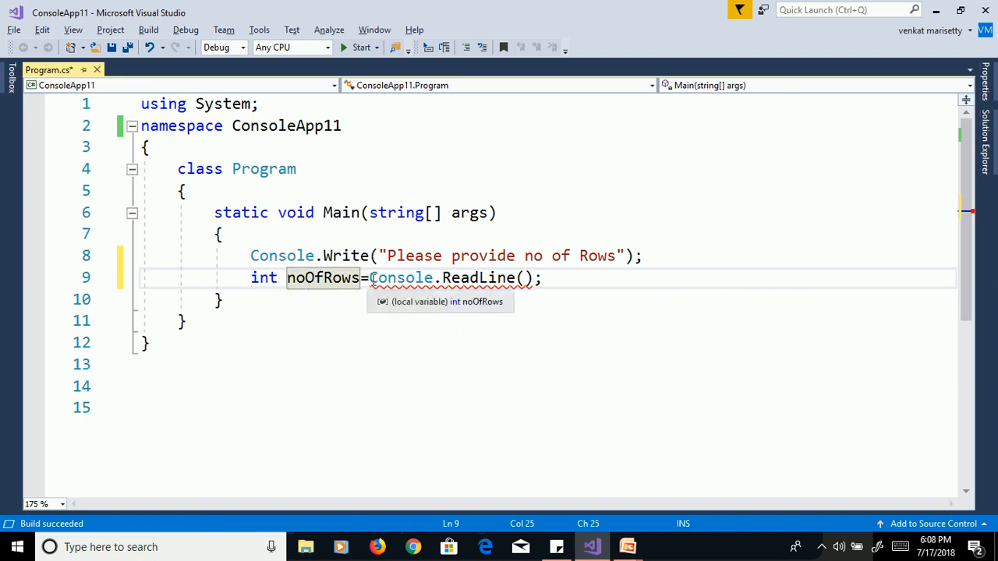
{"action": "mouse_move", "coordinate": [477, 278]}
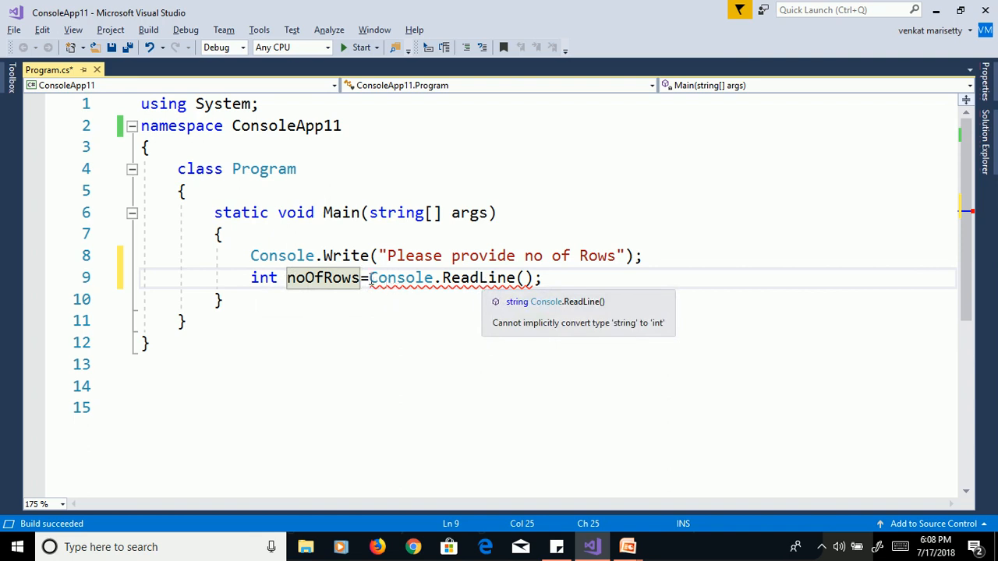
{"action": "type", "text": "in"}
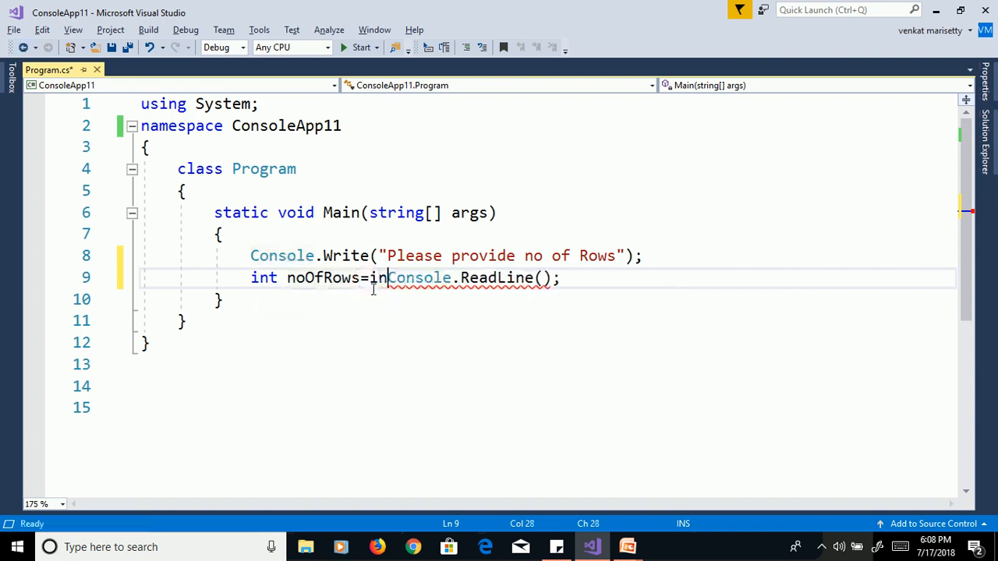
{"action": "type", "text": ".pa"}
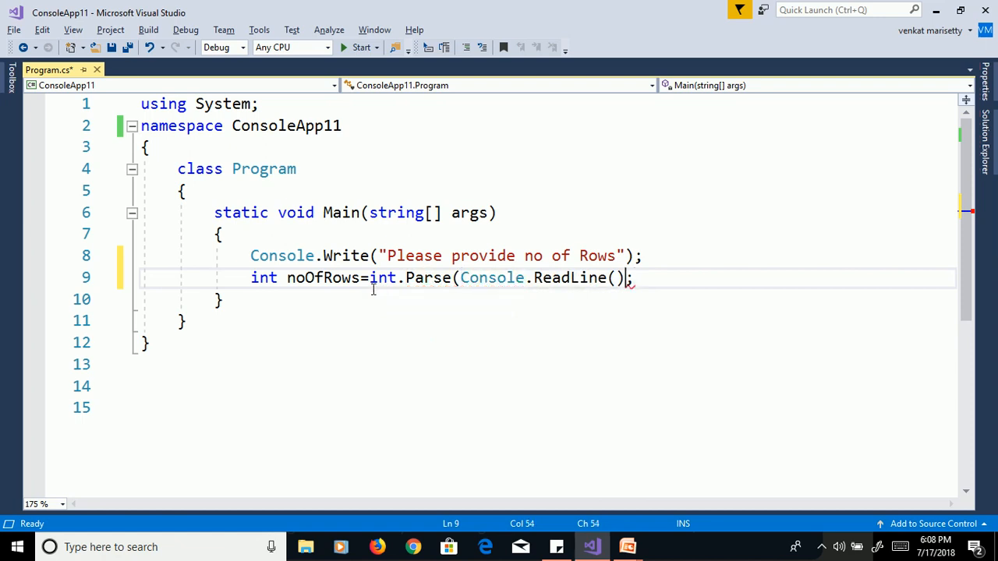
{"action": "type", "text": ";"}
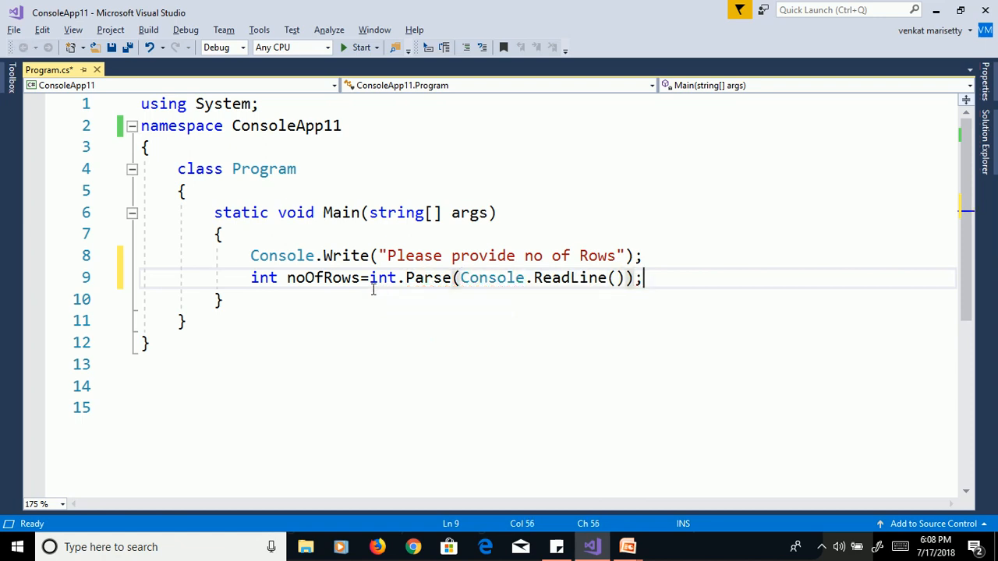
{"action": "type", "text": "for(int"}
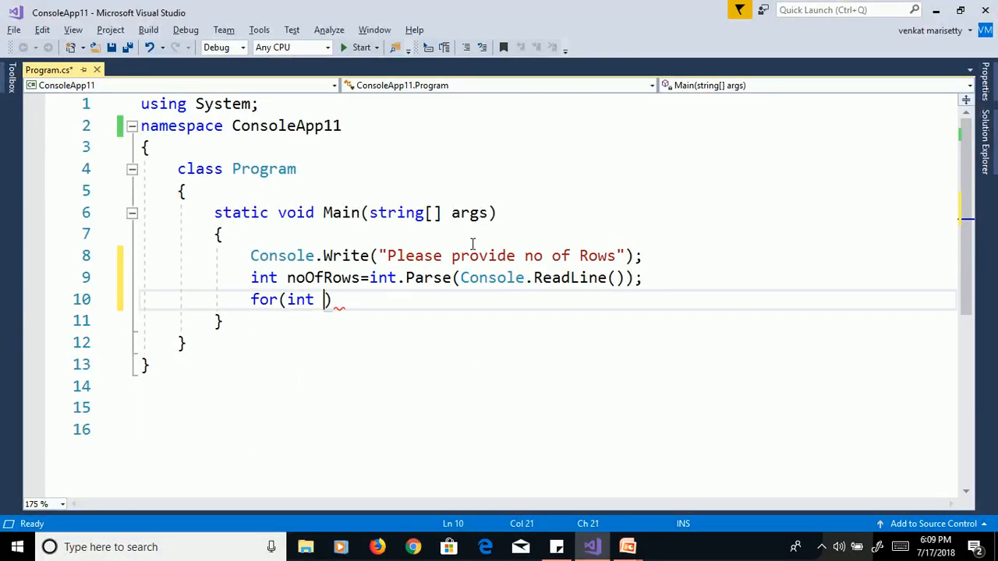
Complete the row loop from noOfRows and nest for(int column=row;column>=1;column--) inside it.
{"action": "type", "text": "row"}
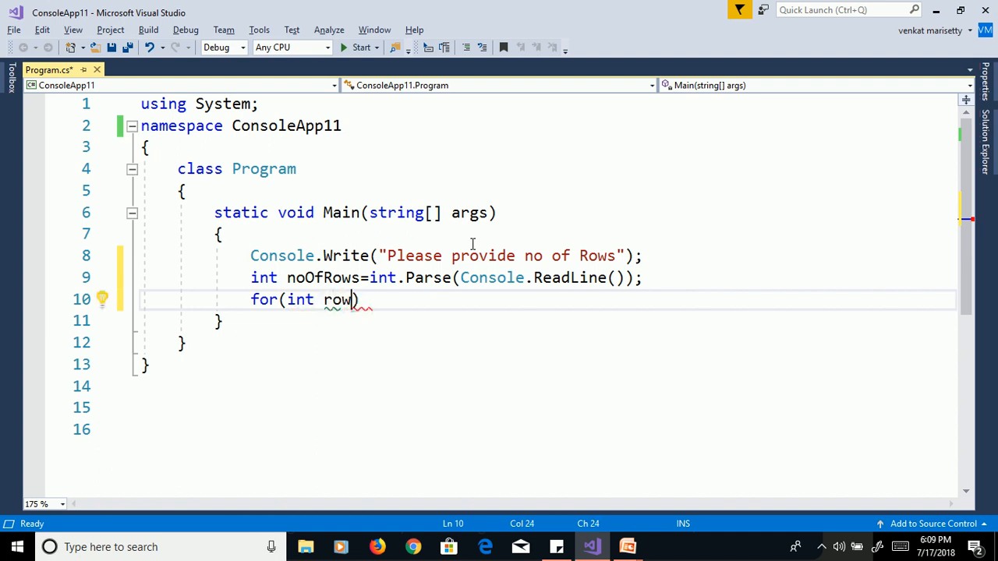
{"action": "type", "text": "=noOfRows;row>=1;"}
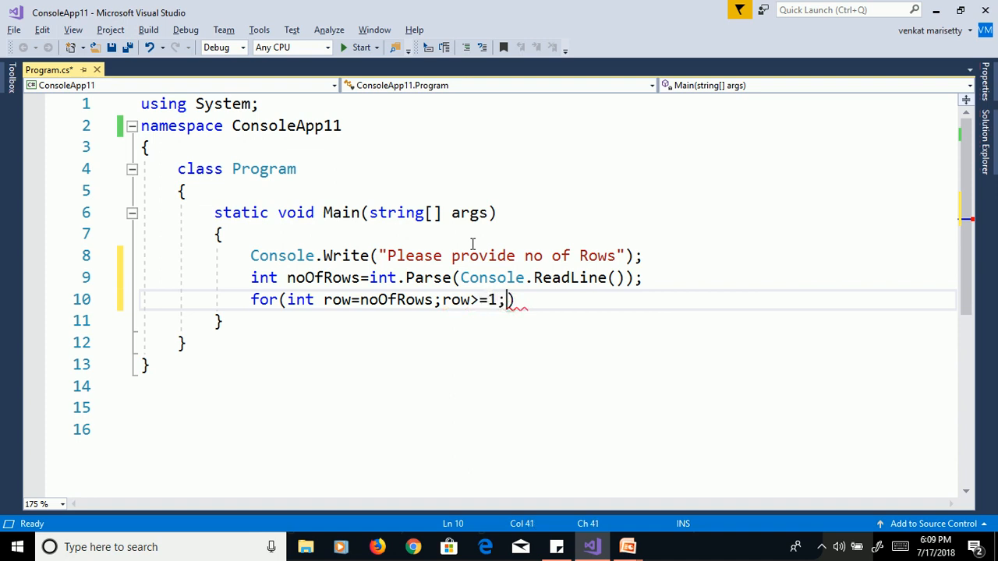
{"action": "type", "text": "row--"}
{"action": "type", "text": "{ "}
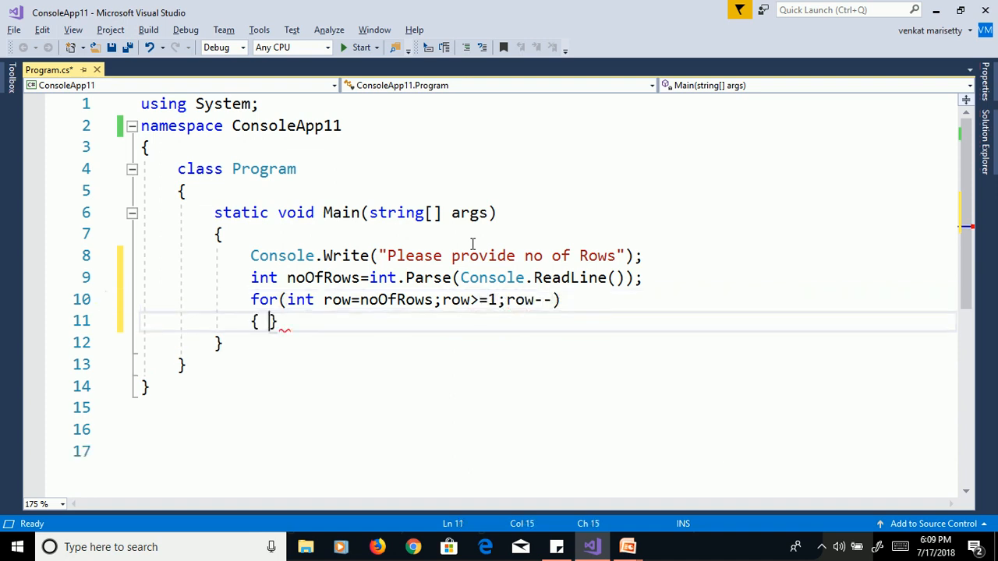
{"action": "type", "text": "for(int c"}
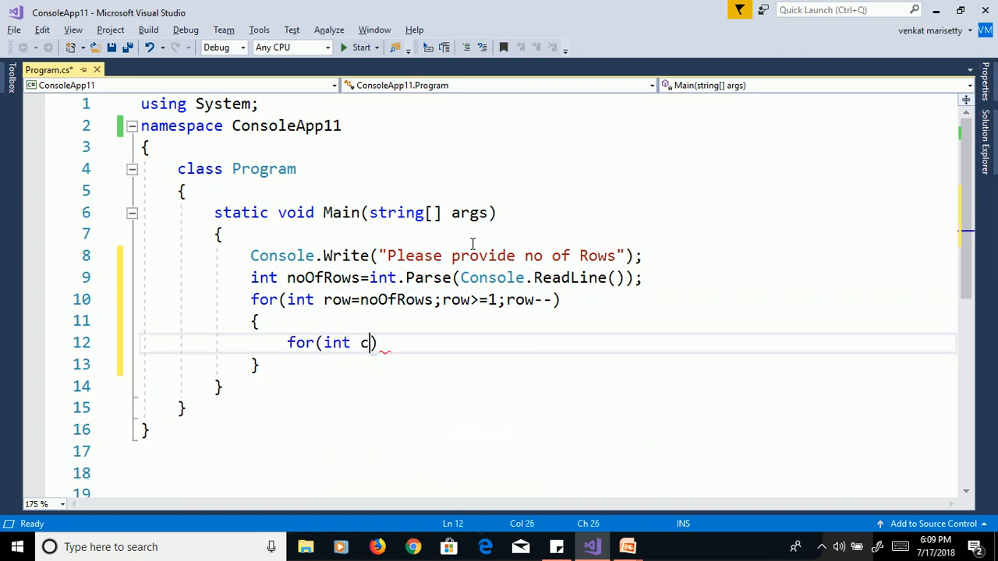
{"action": "type", "text": "olumn"}
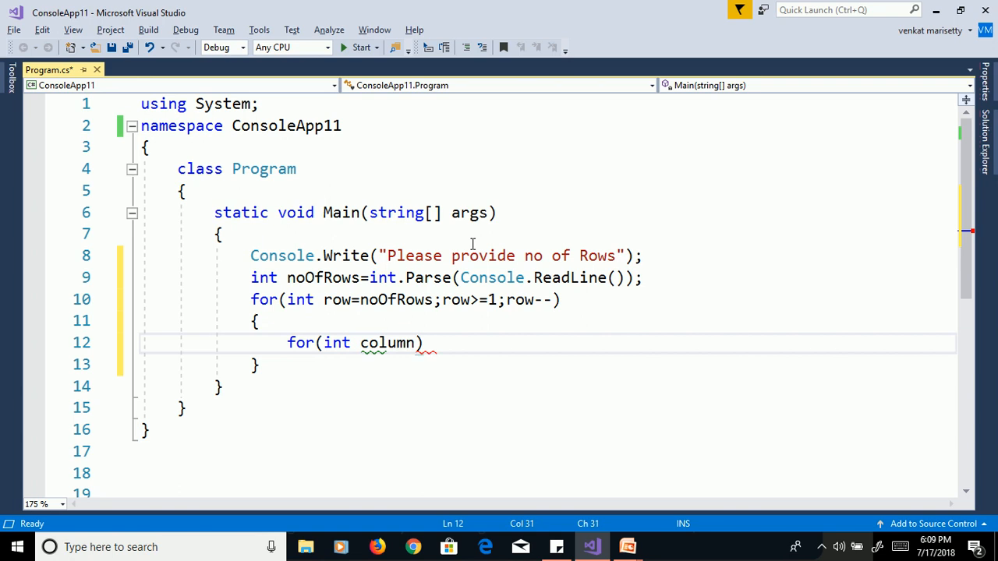
{"action": "type", "text": "=row;"}
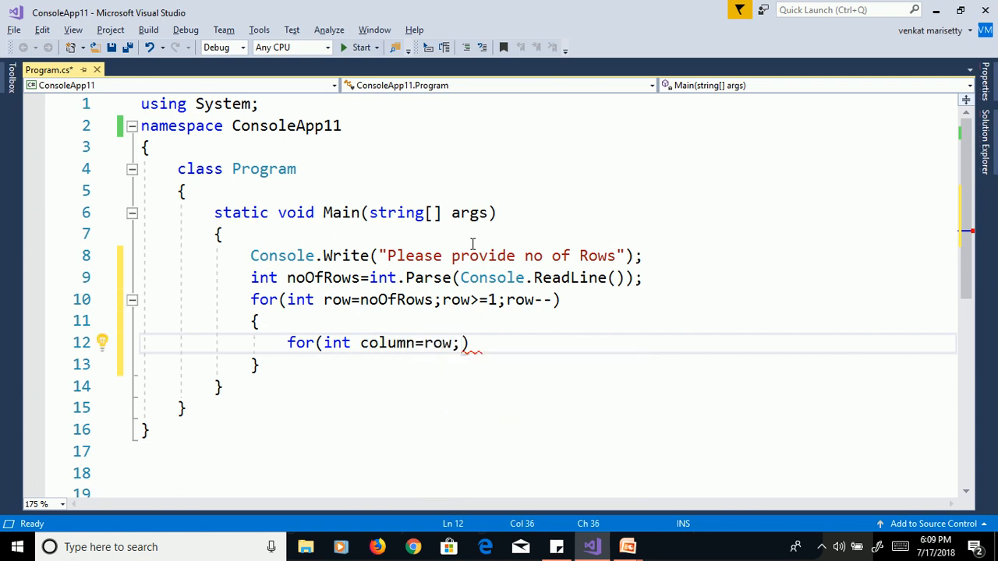
{"action": "type", "text": "column>=1;"}
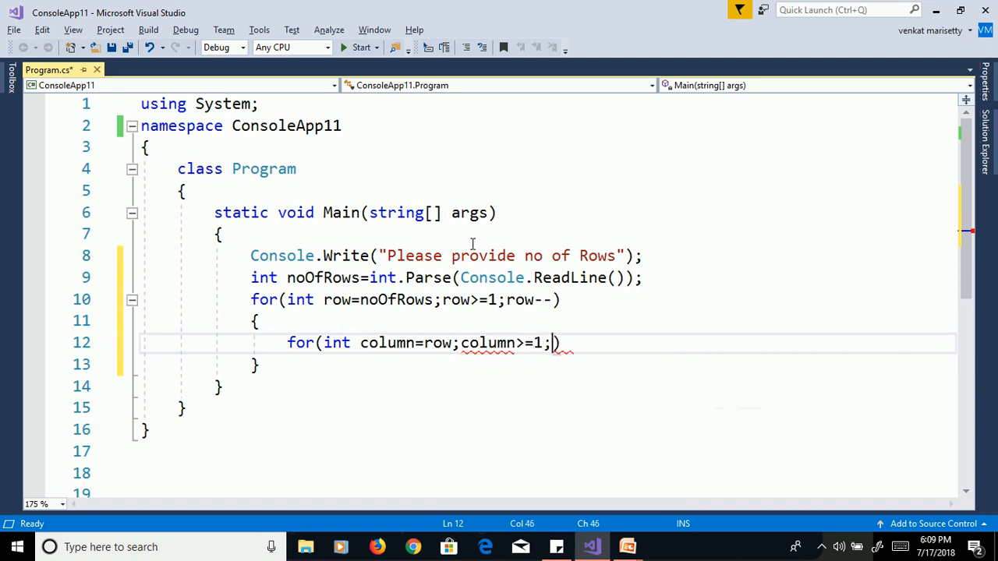
{"action": "type", "text": "column--"}
{"action": "type", "text": "{"}
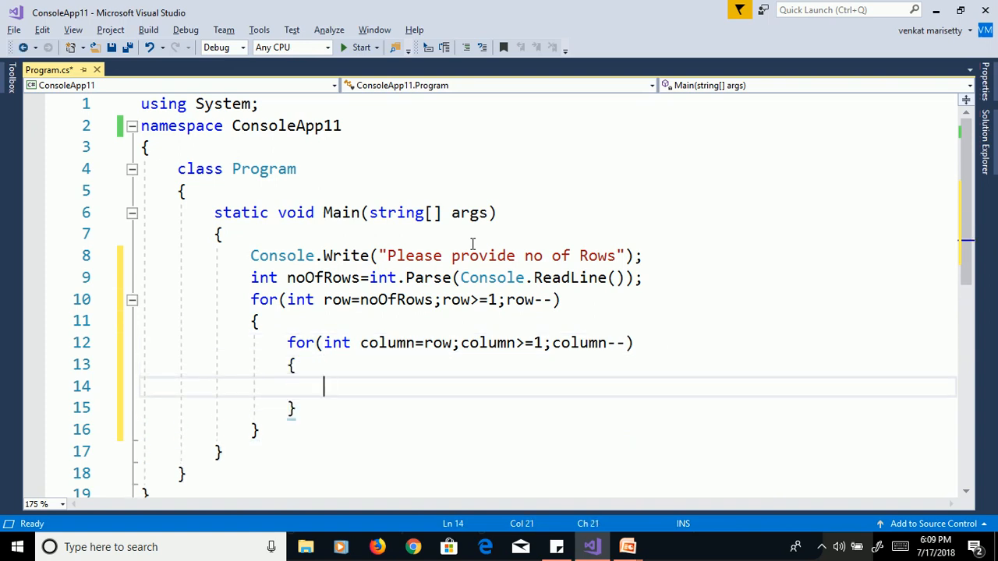
Print each column followed by a space with Console.Write(column + " ").
{"action": "type", "text": "console.Write("}
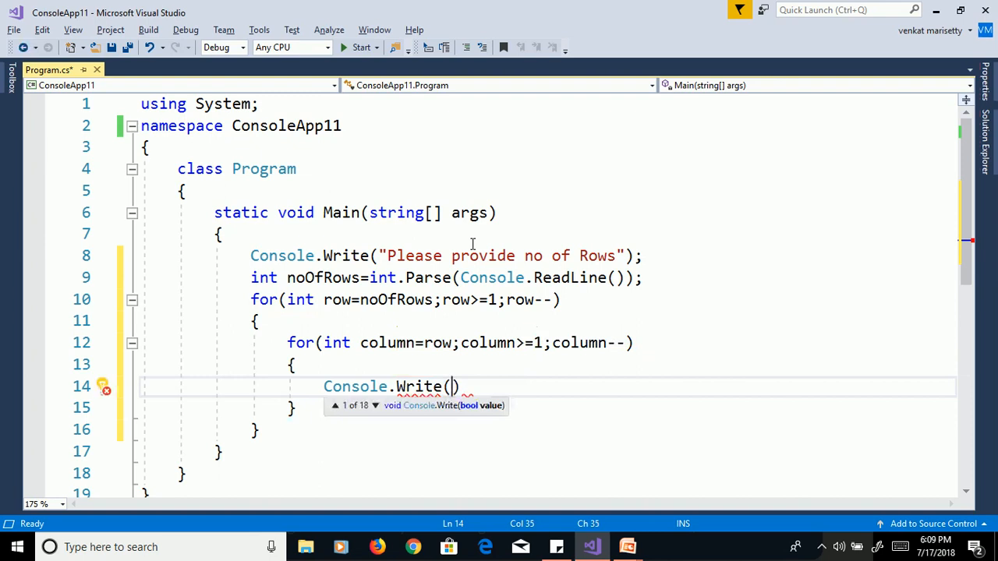
{"action": "type", "text": "column+"}
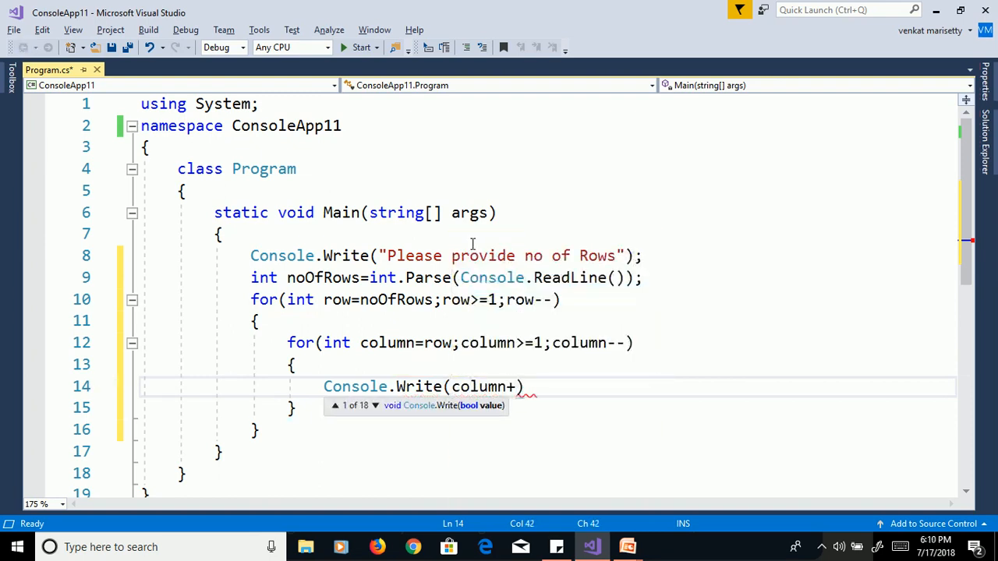
{"action": "type", "text": "\" \""}
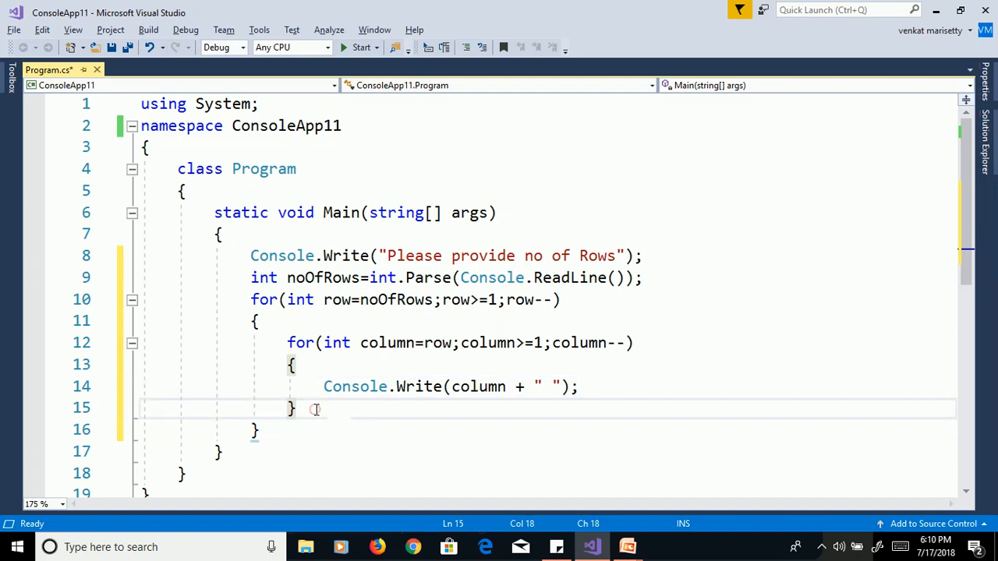
Add Console.WriteLine(); after the inner loop and run the program.
{"action": "type", "text": "cons"}
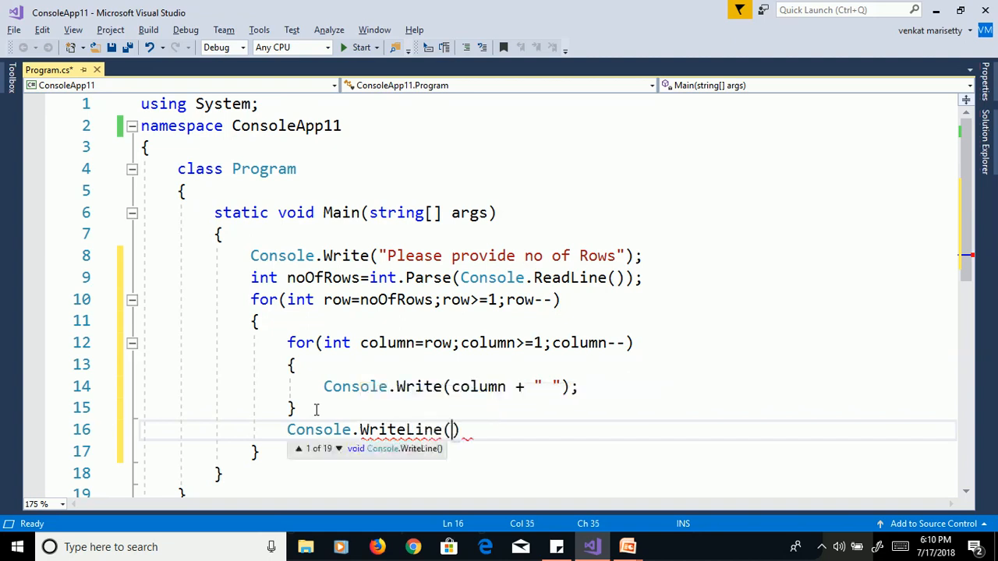
{"action": "type", "text": ";"}
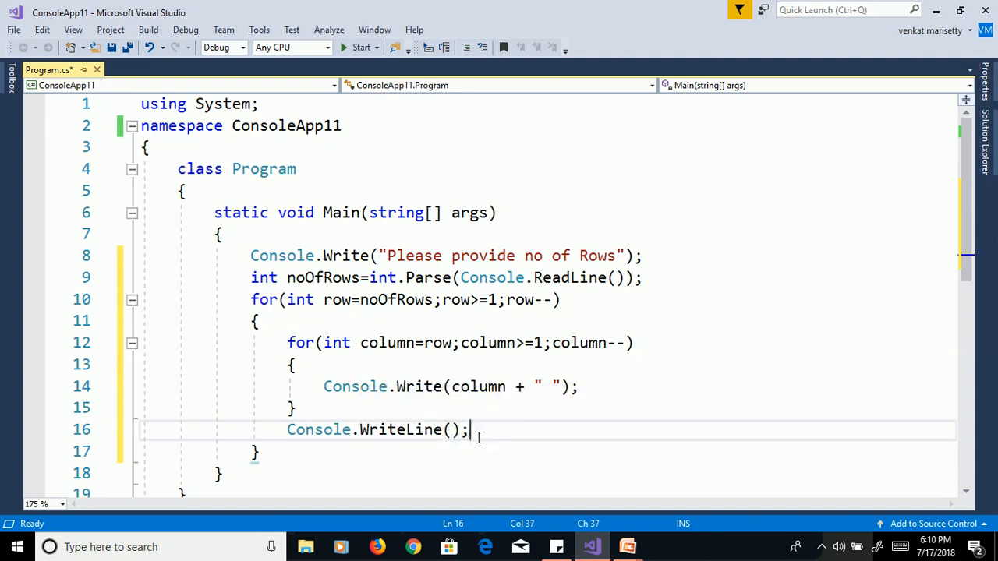
{"action": "mouse_move", "coordinate": [480, 430]}
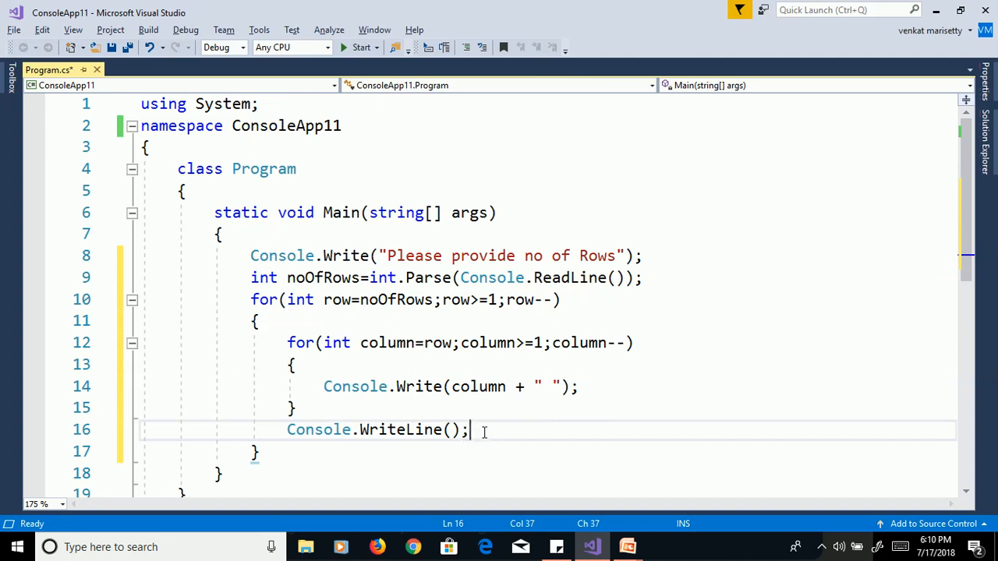
{"action": "left_click", "coordinate": [361, 47]}
{"action": "type", "text": "6"}
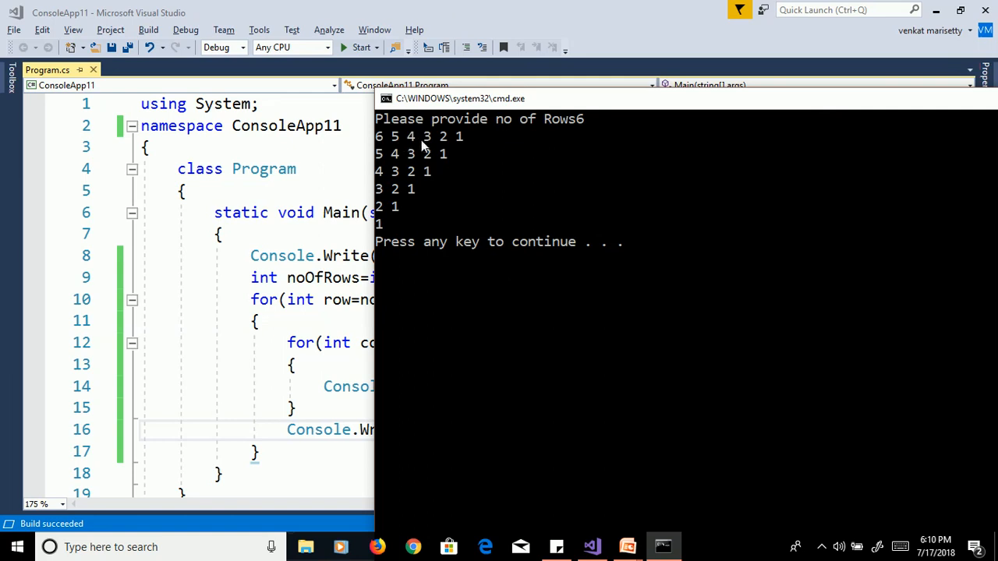
{"action": "mouse_move", "coordinate": [468, 150]}
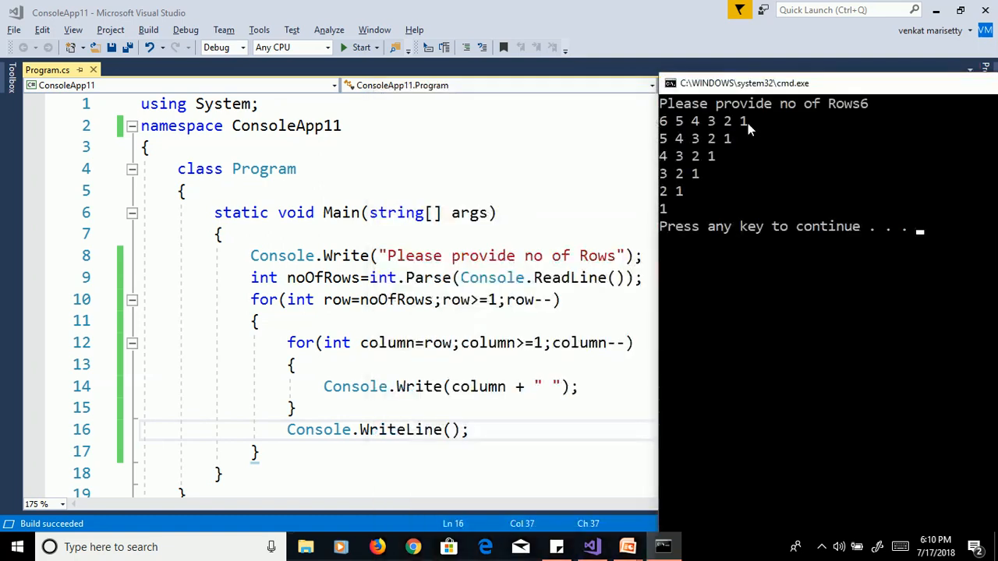
{"action": "mouse_move", "coordinate": [659, 131]}
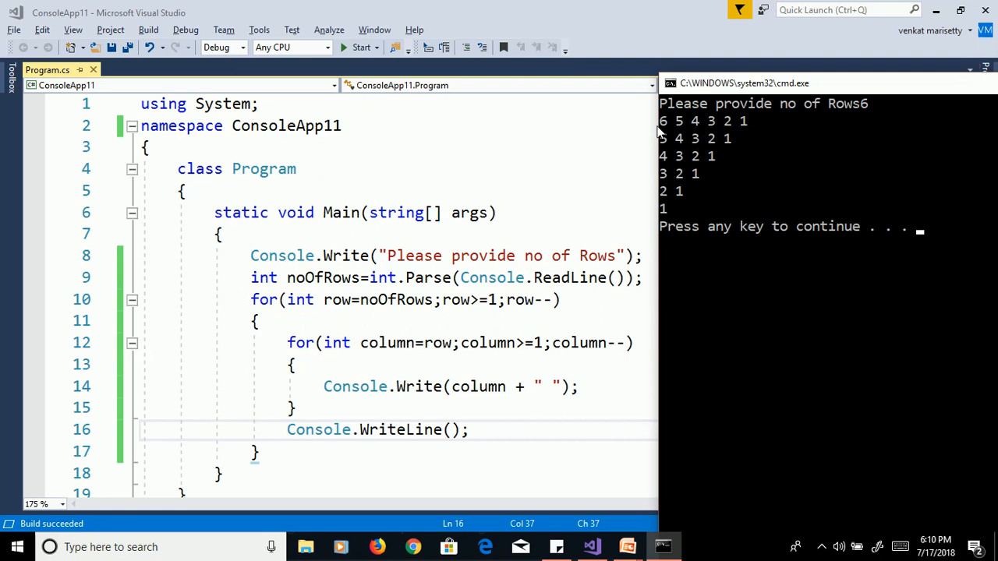
{"action": "mouse_move", "coordinate": [663, 133]}
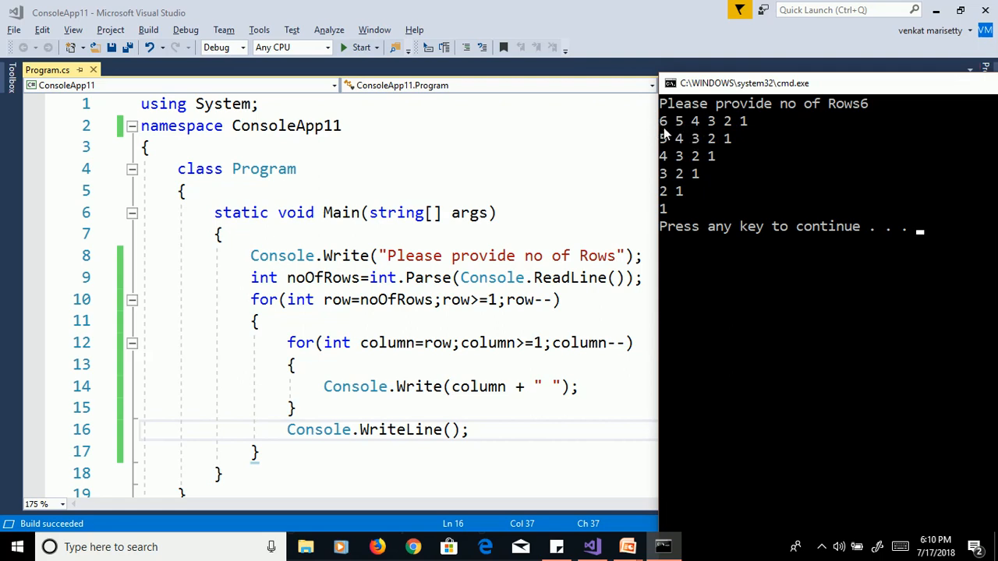
{"action": "mouse_move", "coordinate": [746, 130]}
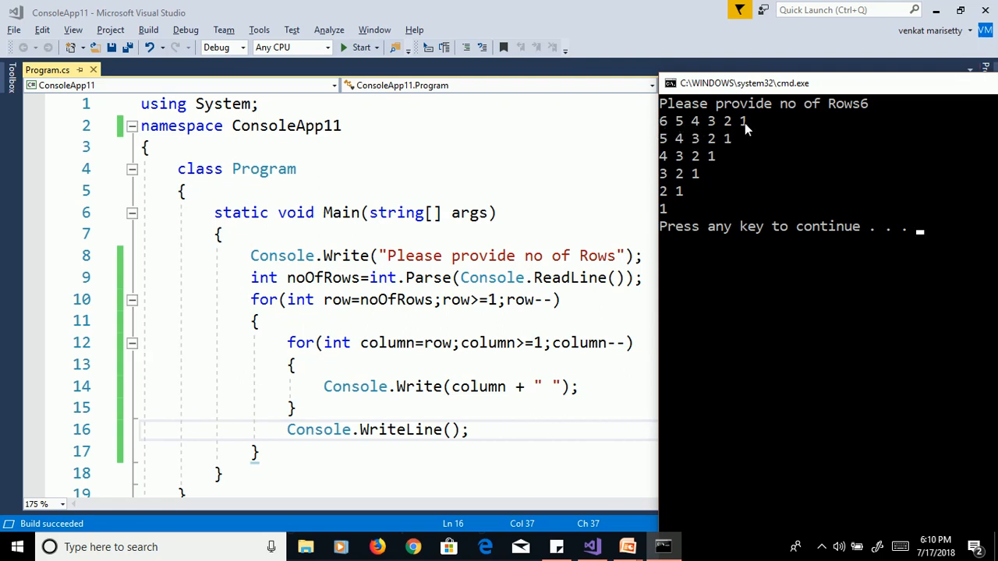
{"action": "mouse_move", "coordinate": [724, 135]}
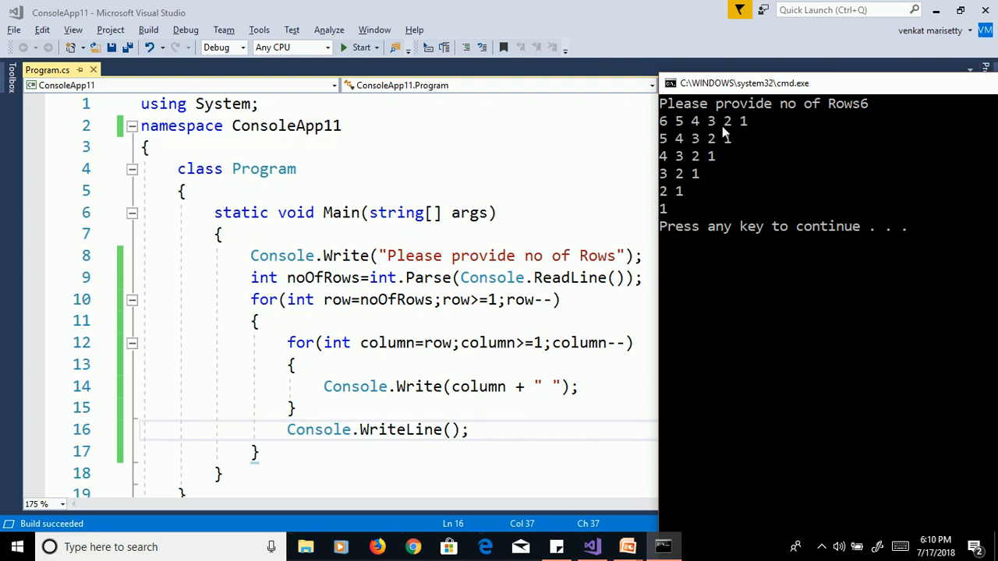
{"action": "mouse_move", "coordinate": [511, 288]}
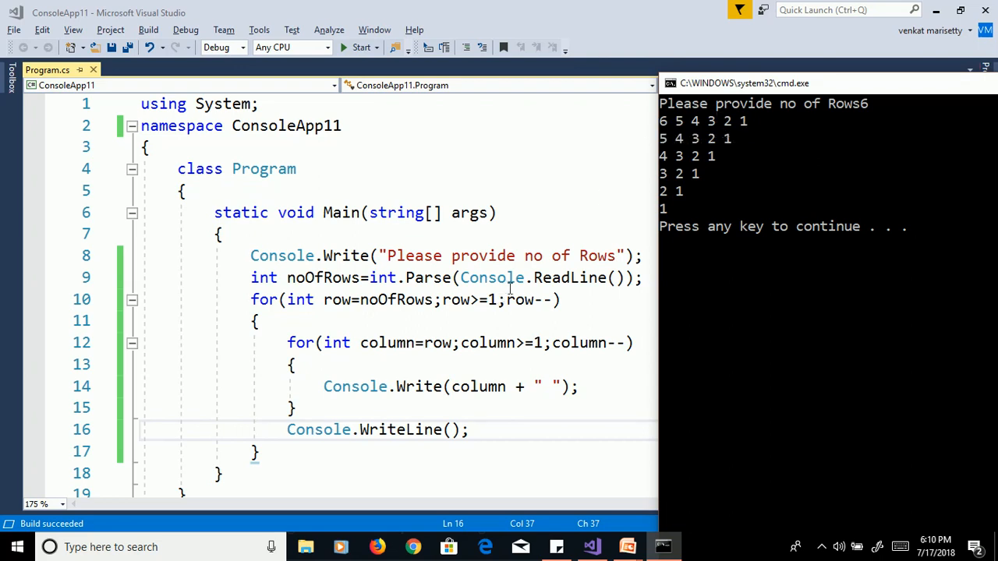
{"action": "mouse_move", "coordinate": [665, 133]}
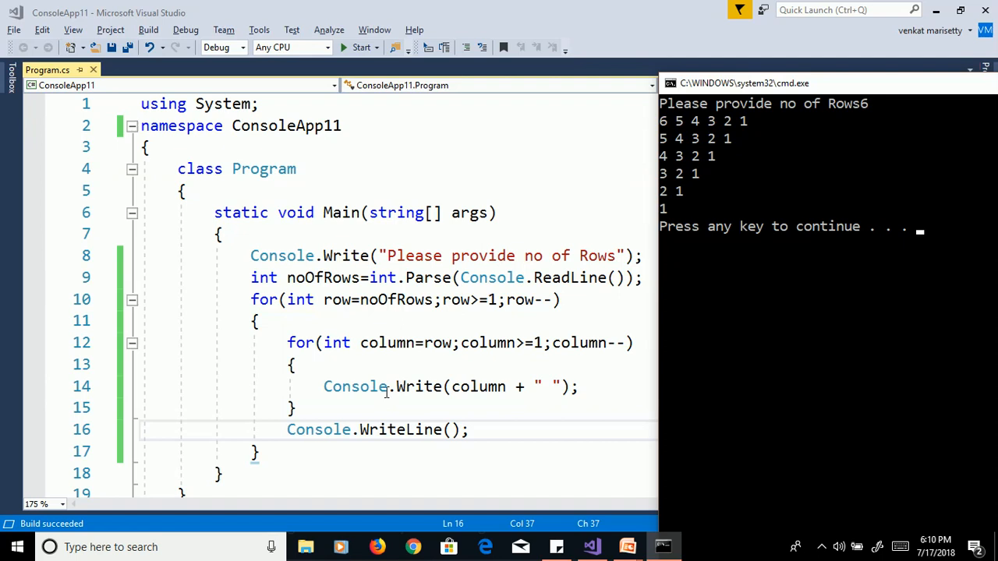
{"action": "mouse_move", "coordinate": [694, 129]}
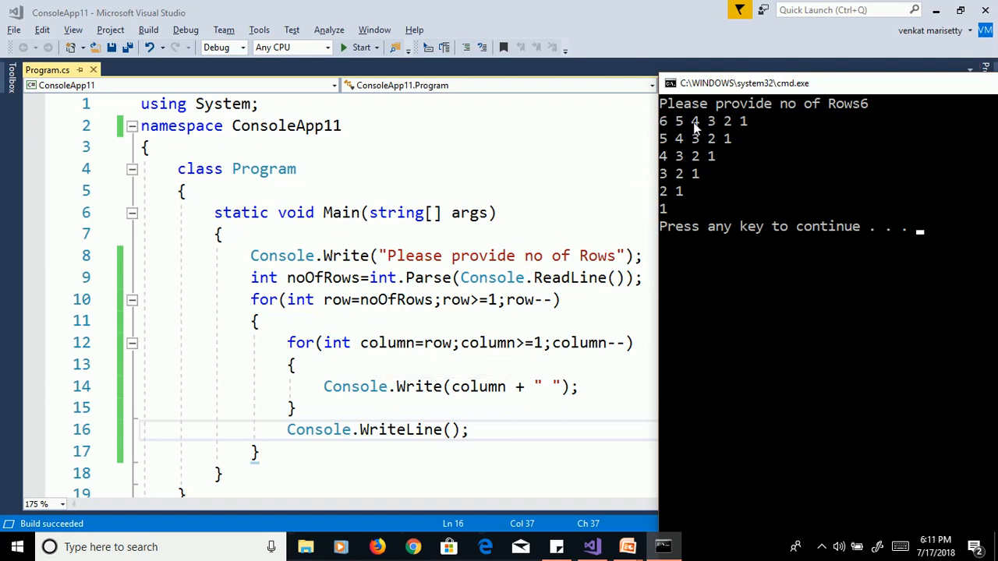
{"action": "mouse_move", "coordinate": [375, 319]}
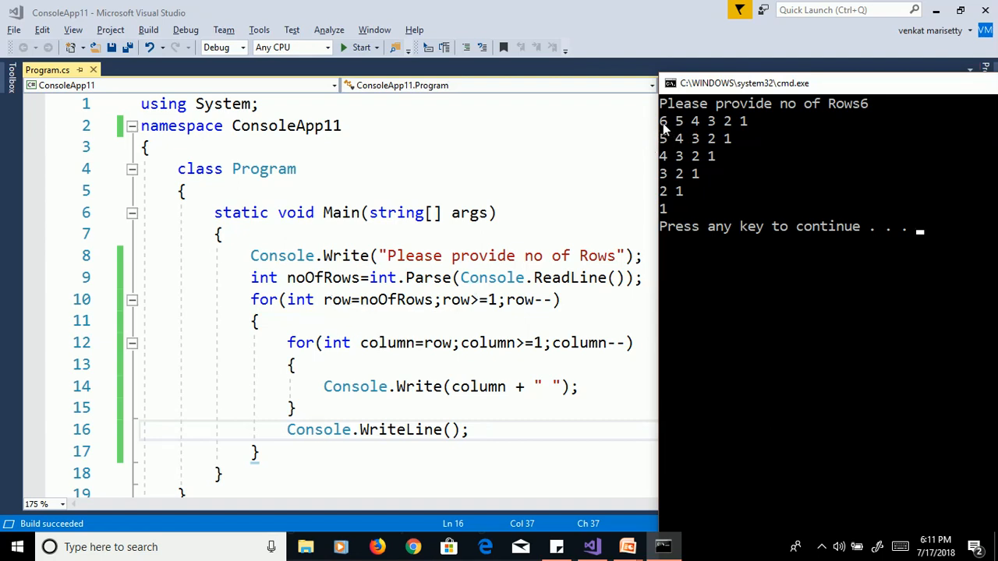
{"action": "mouse_move", "coordinate": [448, 342]}
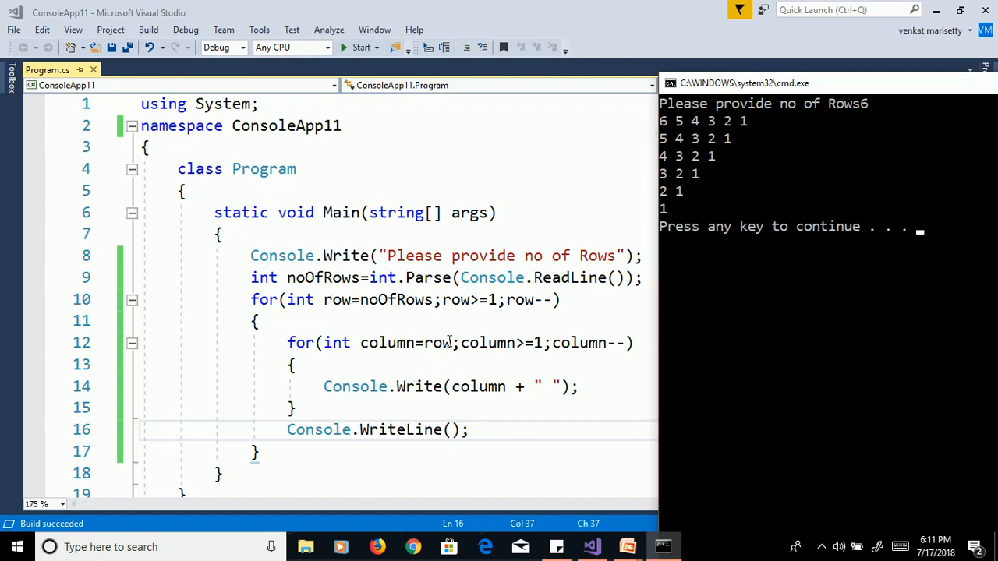
{"action": "mouse_move", "coordinate": [437, 342]}
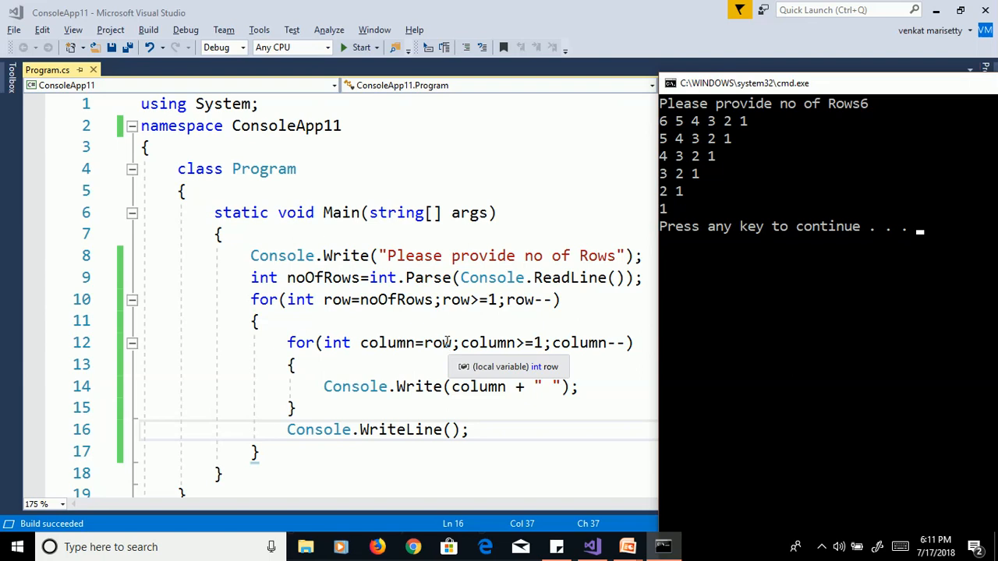
{"action": "mouse_move", "coordinate": [424, 343]}
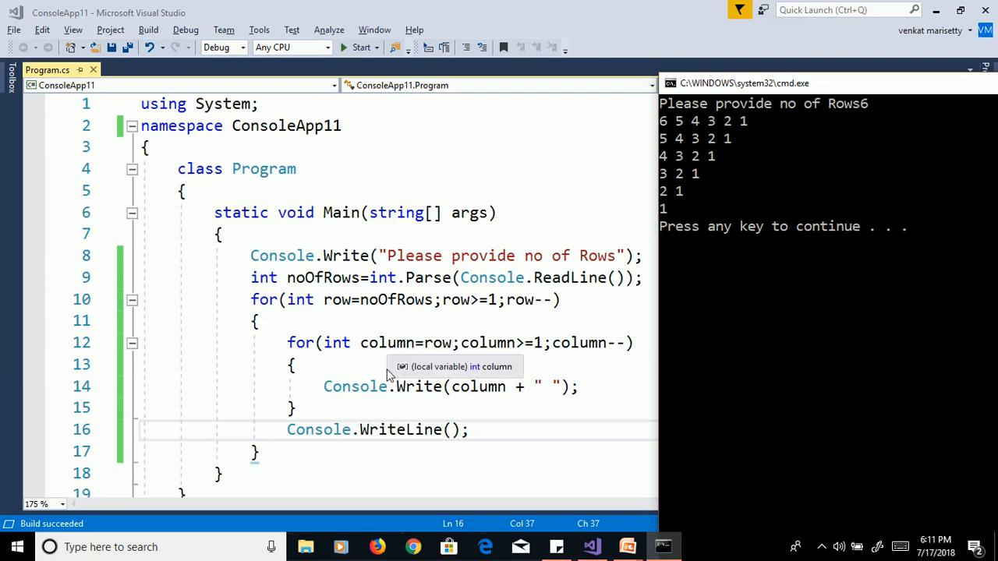
{"action": "mouse_move", "coordinate": [733, 127]}
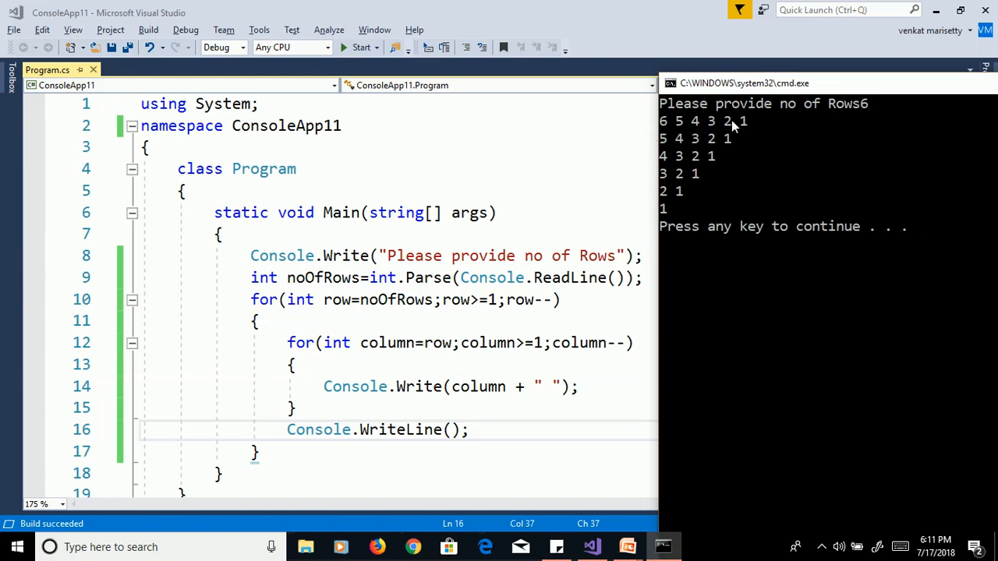
{"action": "mouse_move", "coordinate": [312, 387]}
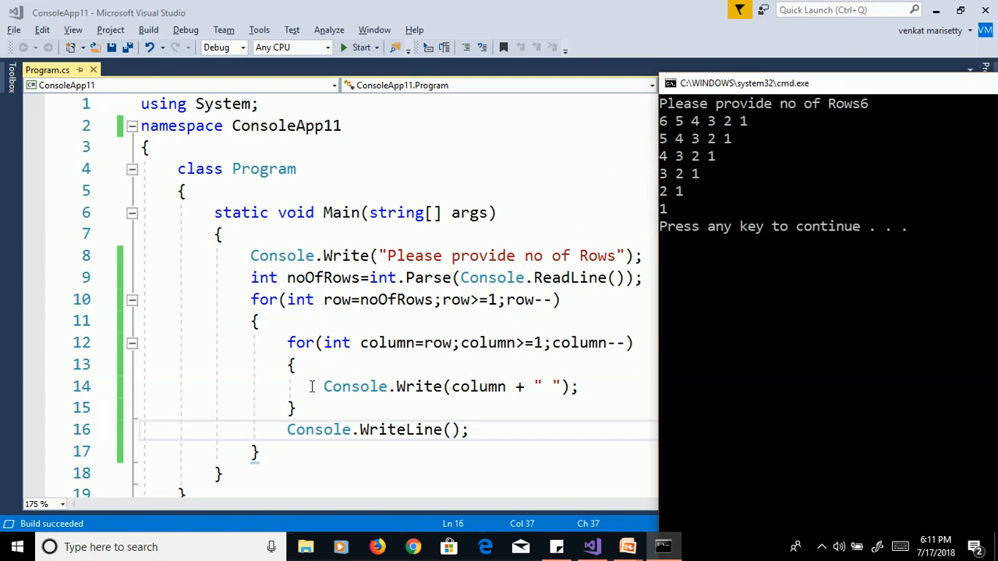
{"action": "mouse_move", "coordinate": [652, 165]}
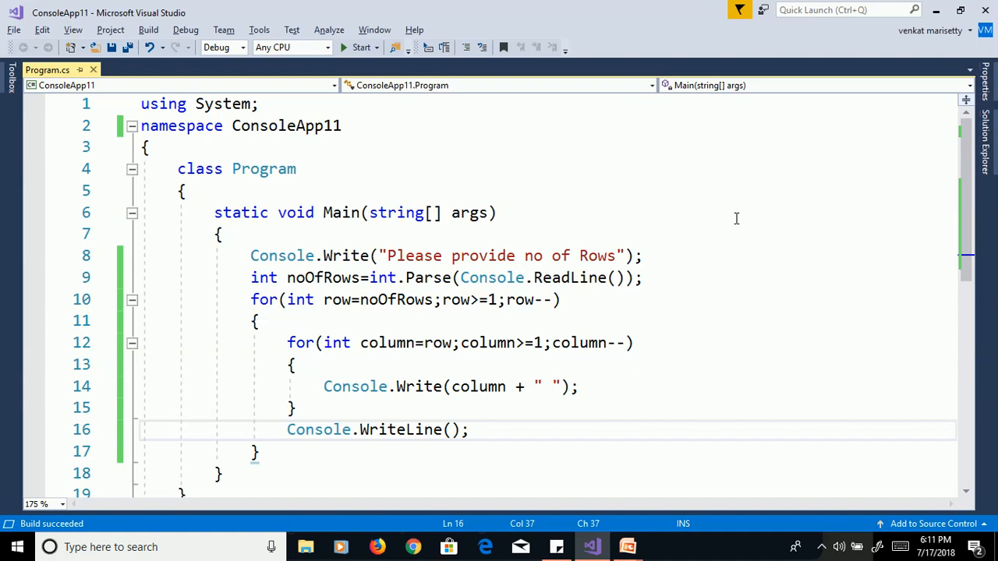
Start debugging with 6 rows and step down to the inner column loop.
{"action": "left_click", "coordinate": [361, 47]}
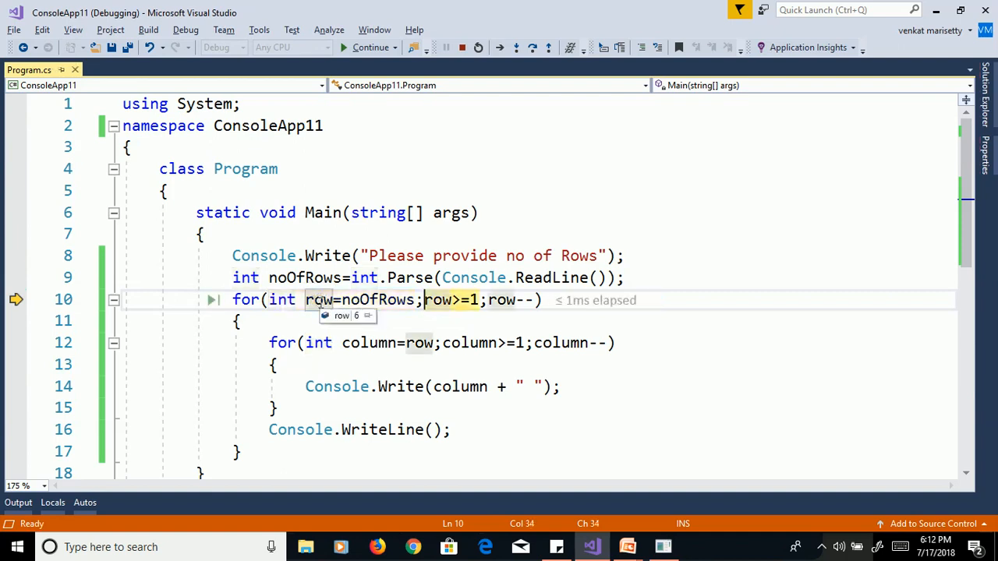
{"action": "mouse_move", "coordinate": [438, 299]}
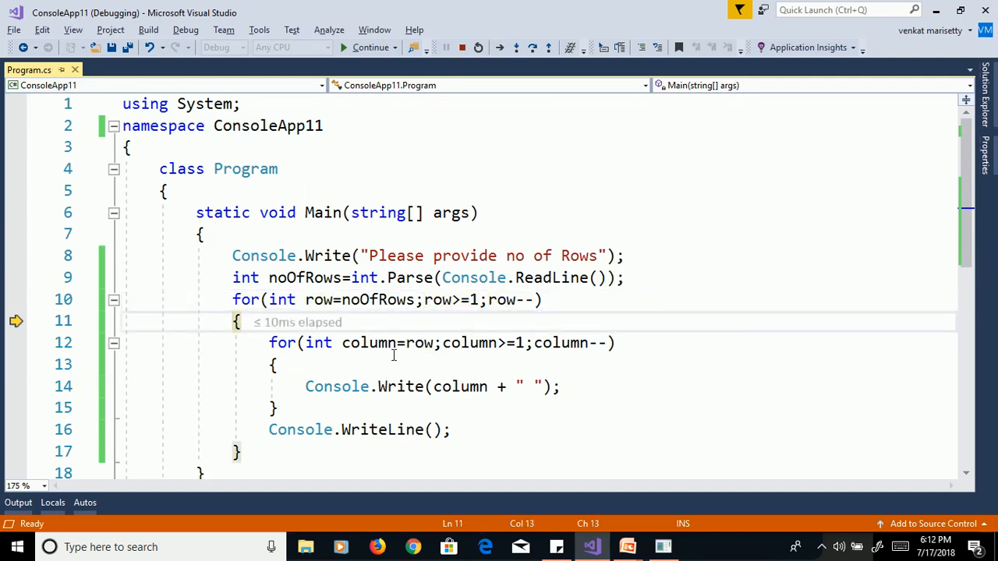
{"action": "key", "text": "F10"}
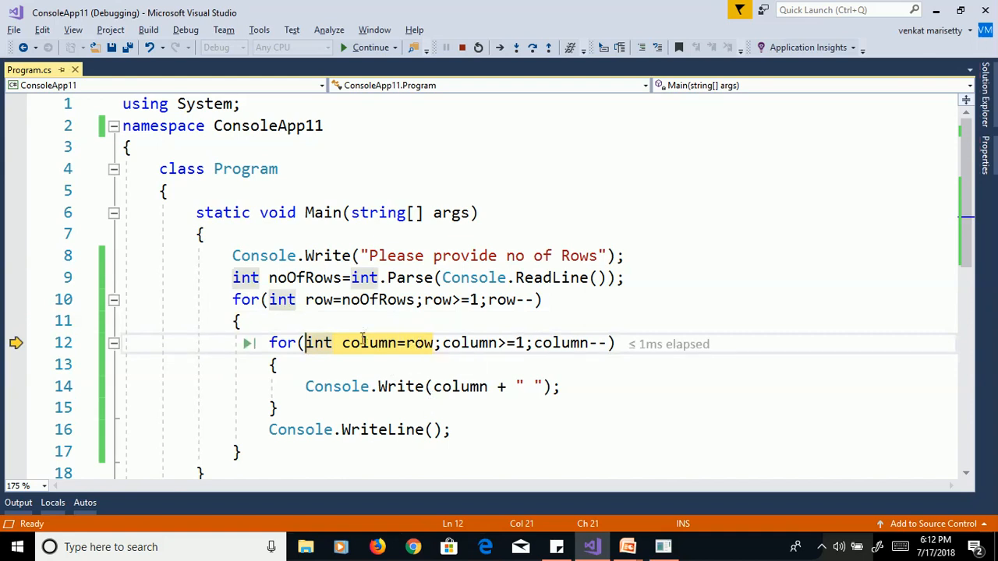
{"action": "mouse_move", "coordinate": [417, 343]}
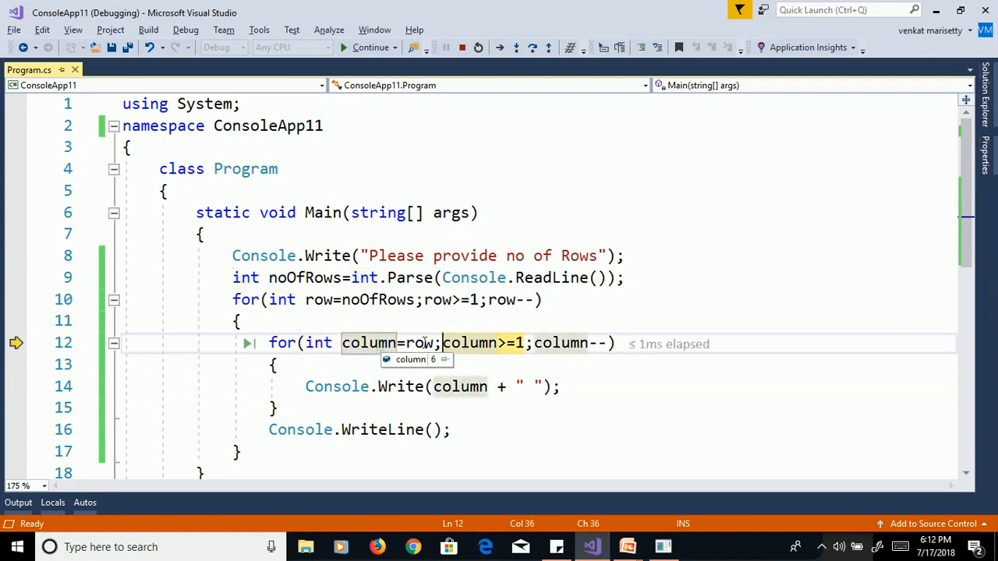
{"action": "mouse_move", "coordinate": [479, 343]}
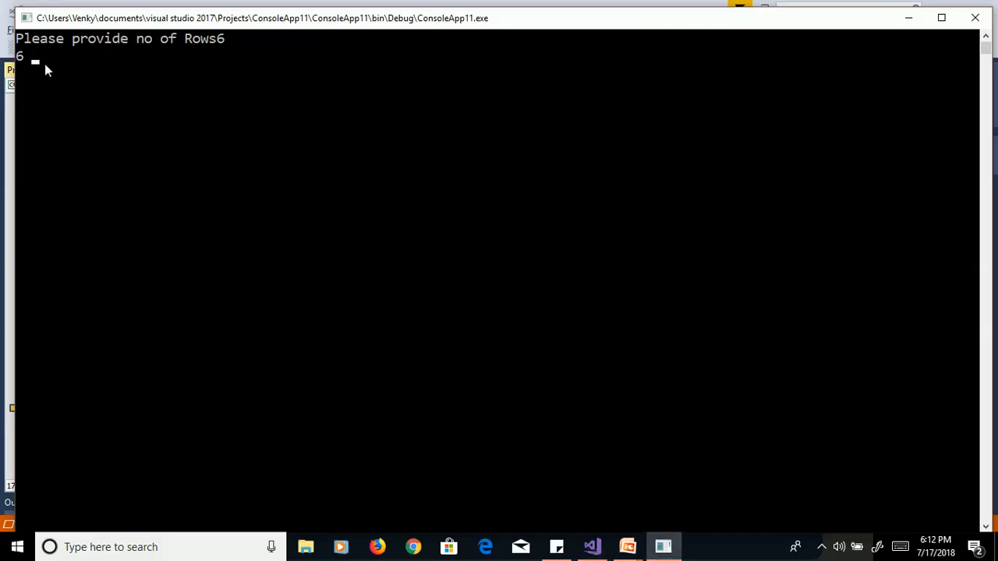
Step through the inner loop, checking the console until it shows 6 5 4 3 2 1.
{"action": "left_click", "coordinate": [591, 546]}
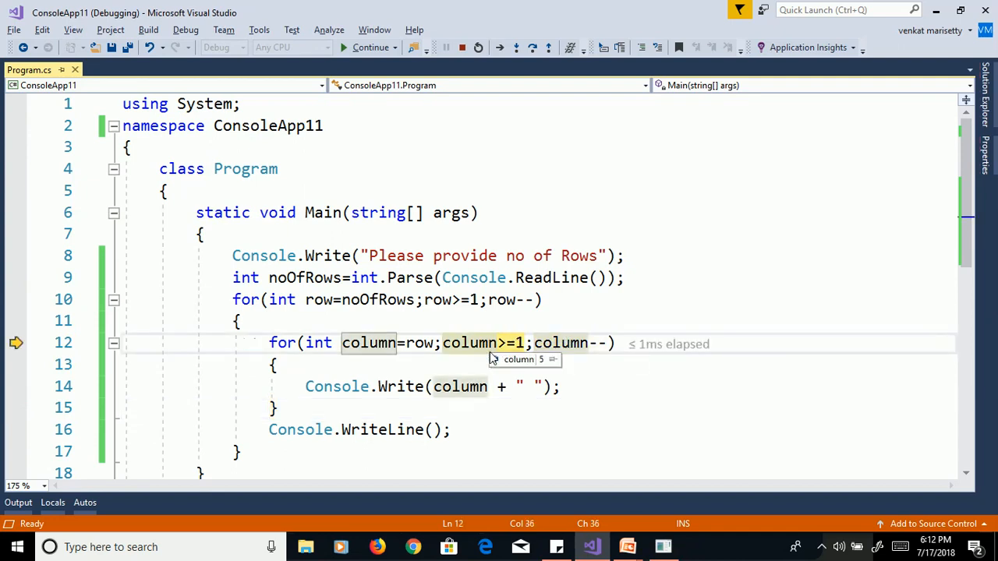
{"action": "key", "text": "F10"}
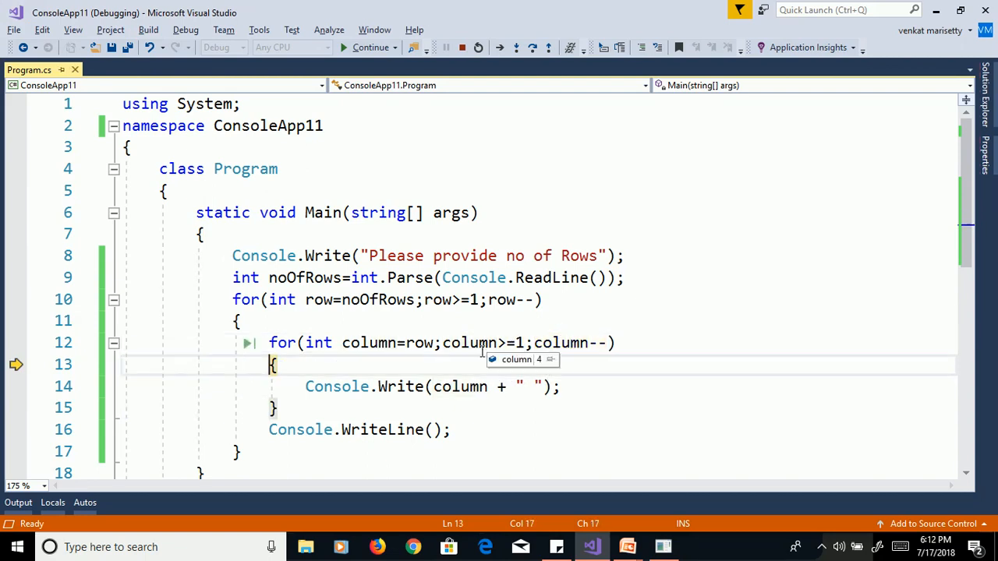
{"action": "key", "text": "F10"}
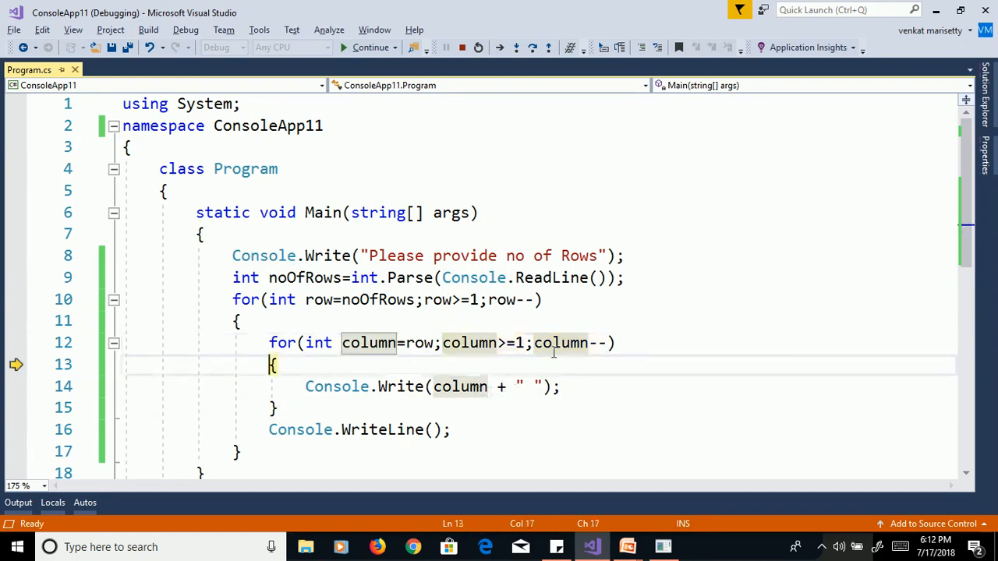
{"action": "key", "text": "F10"}
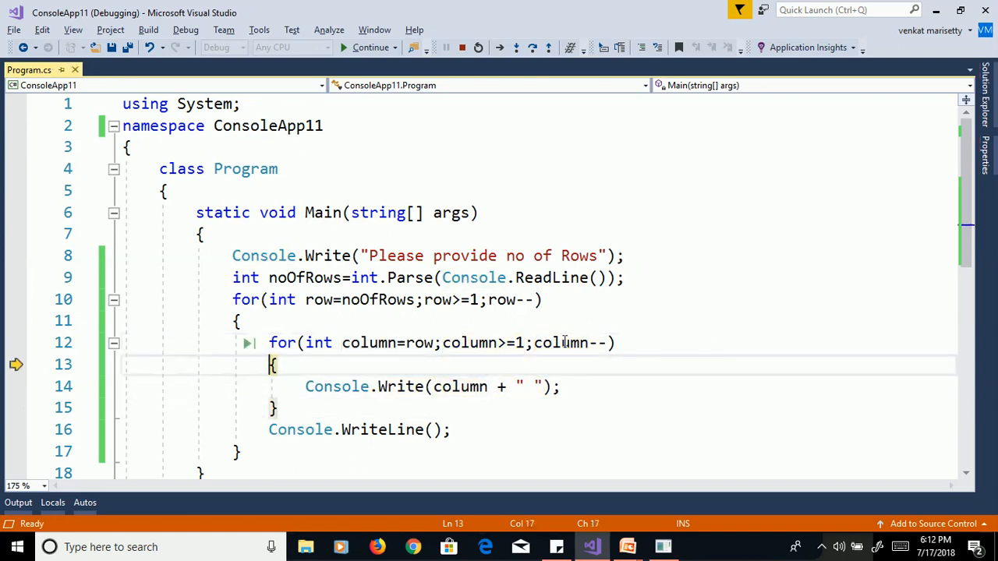
{"action": "left_click", "coordinate": [371, 47]}
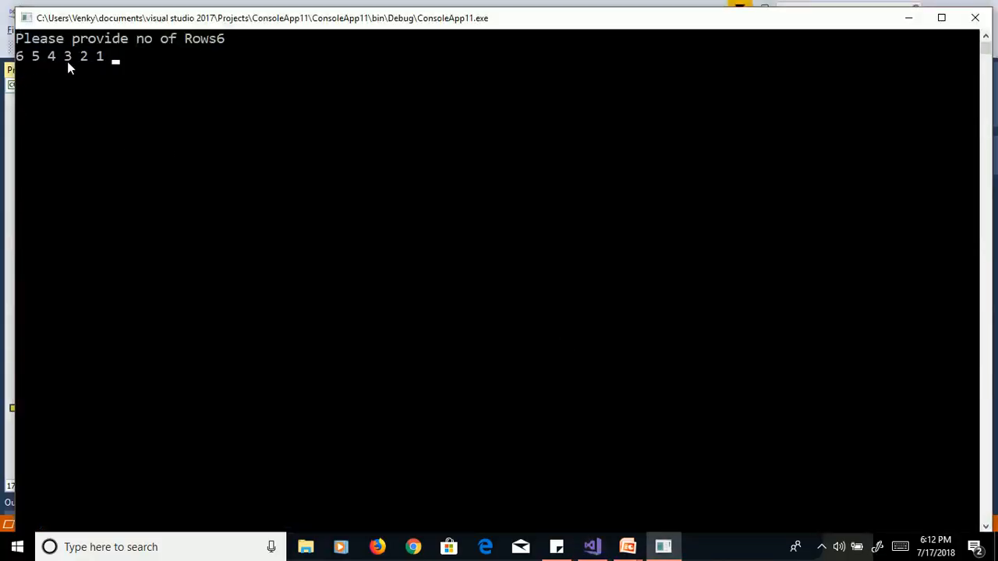
{"action": "left_click", "coordinate": [591, 546]}
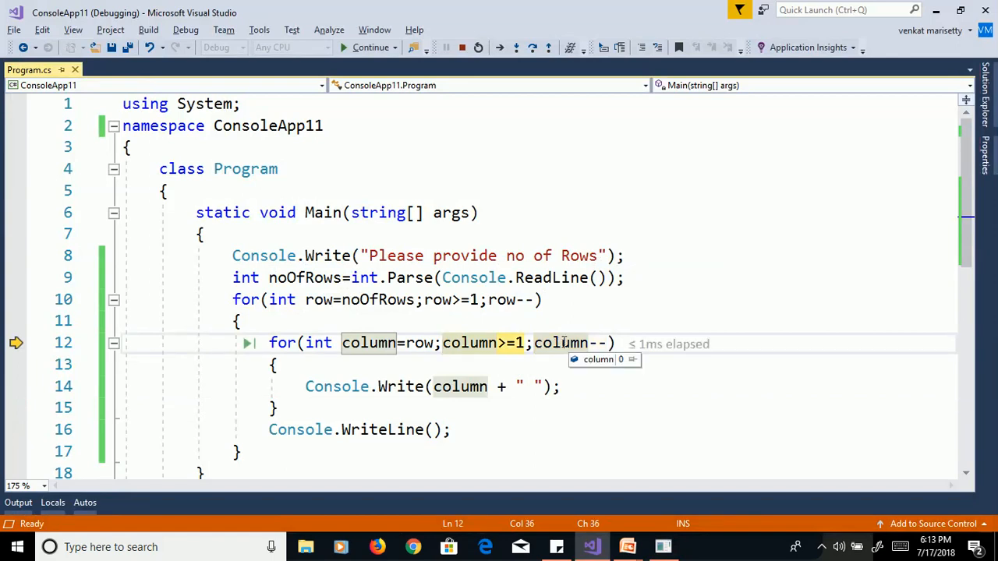
{"action": "mouse_move", "coordinate": [495, 343]}
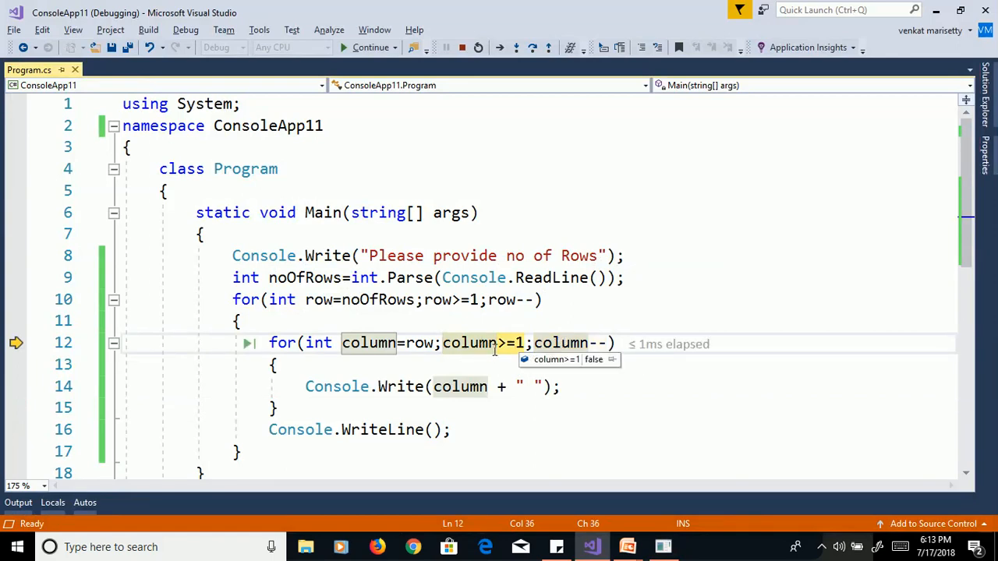
{"action": "mouse_move", "coordinate": [420, 343]}
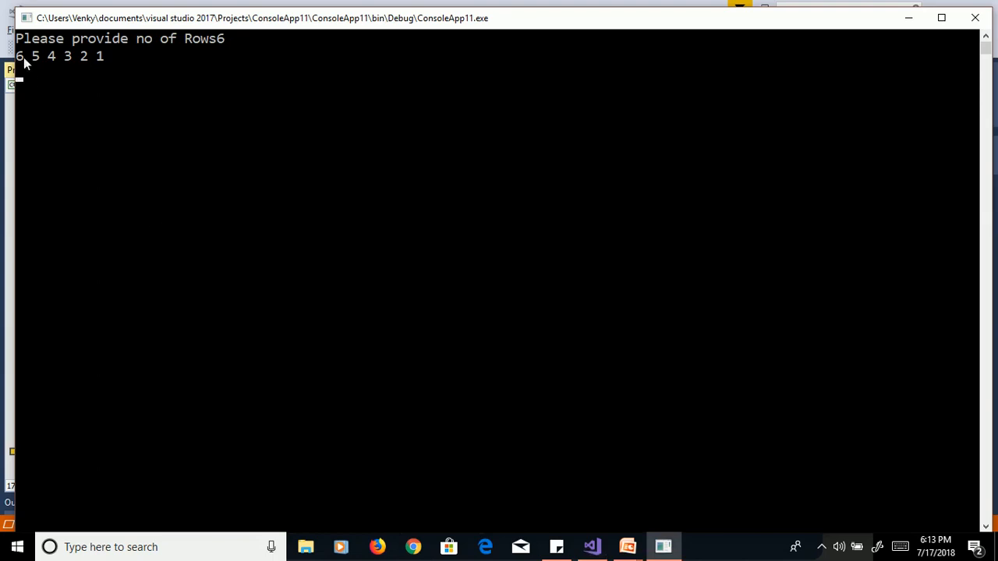
Return to the paused code, advance to the next row, then stop debugging.
{"action": "left_click", "coordinate": [591, 547]}
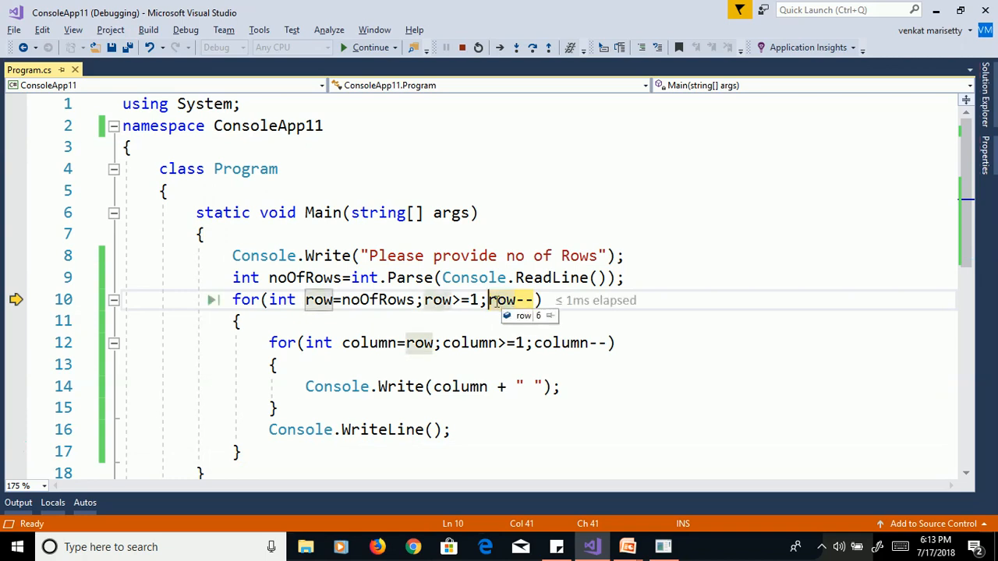
{"action": "mouse_move", "coordinate": [454, 299]}
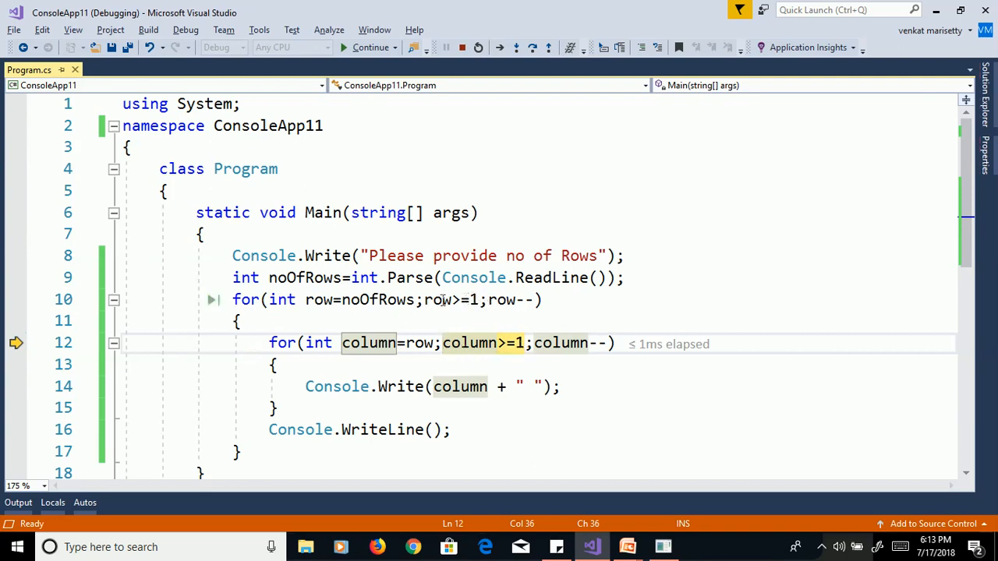
{"action": "mouse_move", "coordinate": [434, 299]}
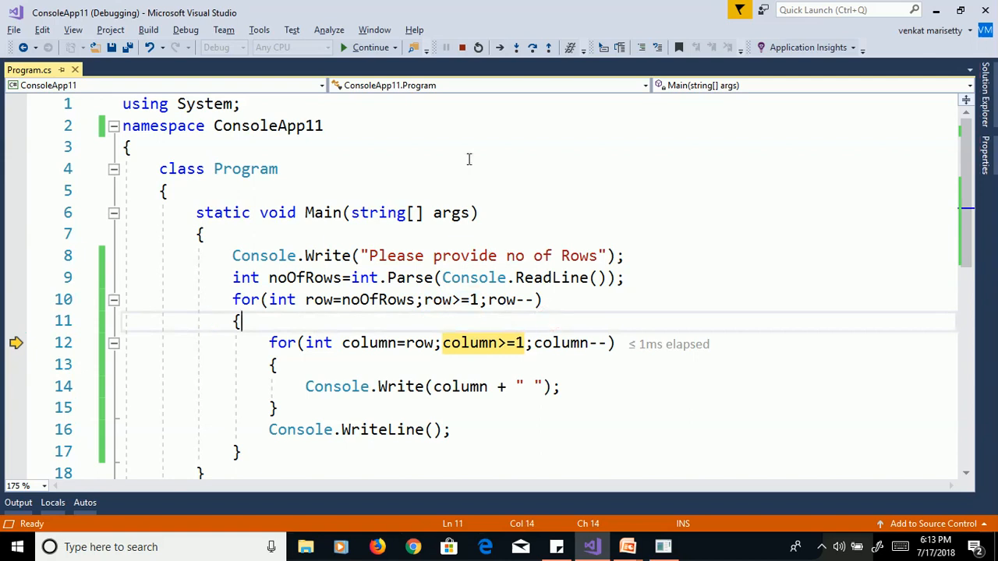
{"action": "left_click", "coordinate": [479, 47]}
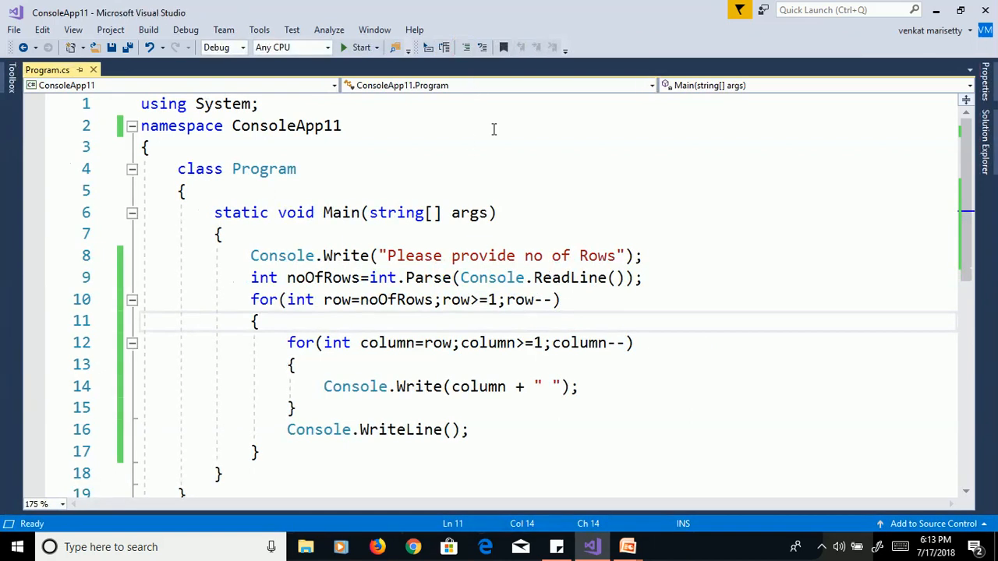
Run without debugging and enter 7 rows to print the triangle from 7 down to 1.
{"action": "left_click", "coordinate": [185, 191]}
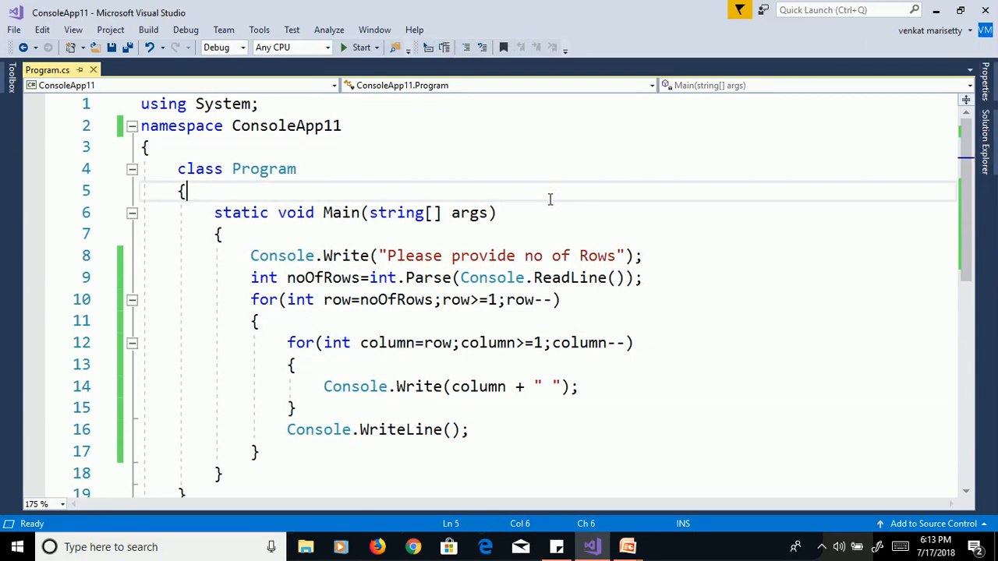
{"action": "left_click", "coordinate": [360, 48]}
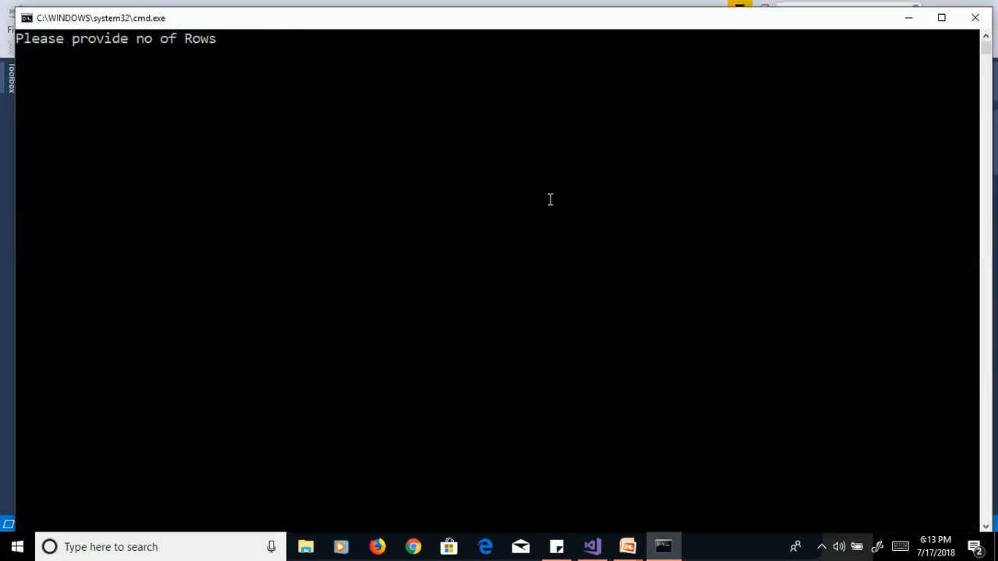
{"action": "type", "text": "7"}
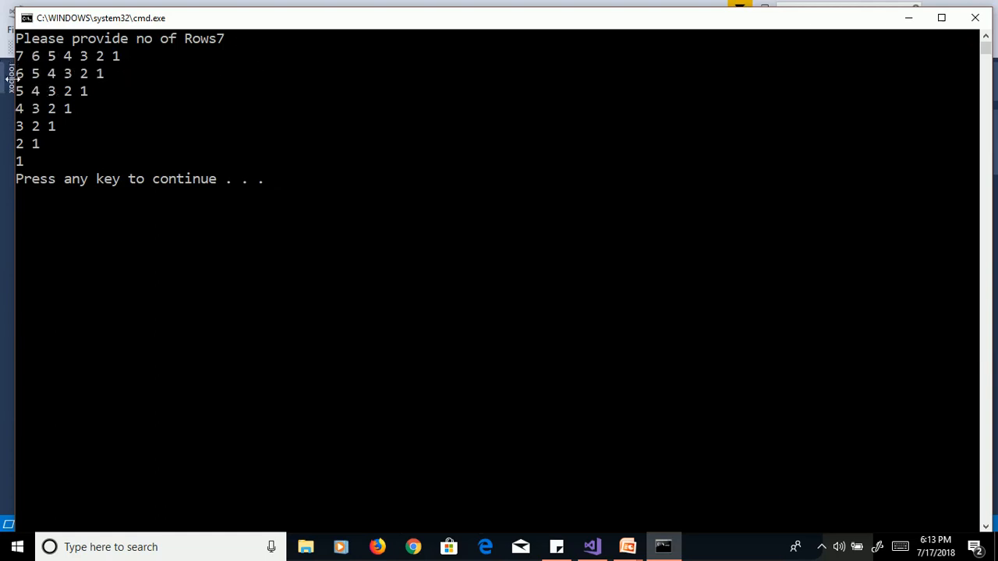
{"action": "mouse_move", "coordinate": [54, 89]}
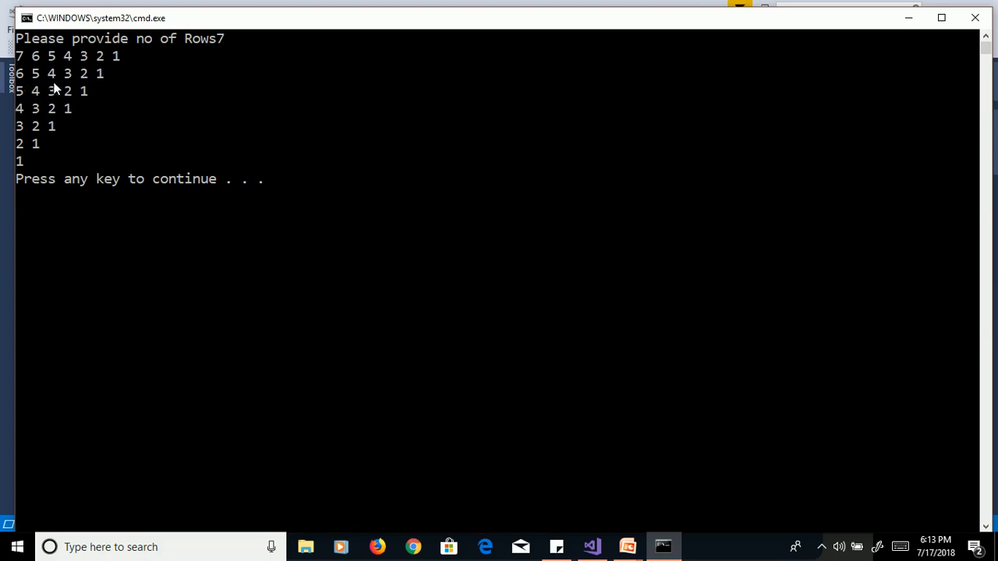
{"action": "mouse_move", "coordinate": [83, 113]}
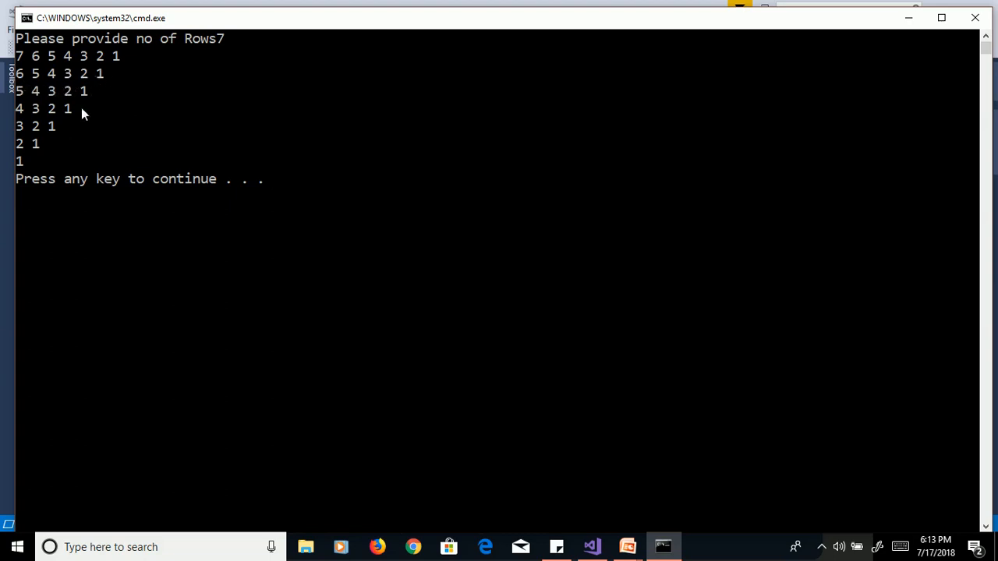